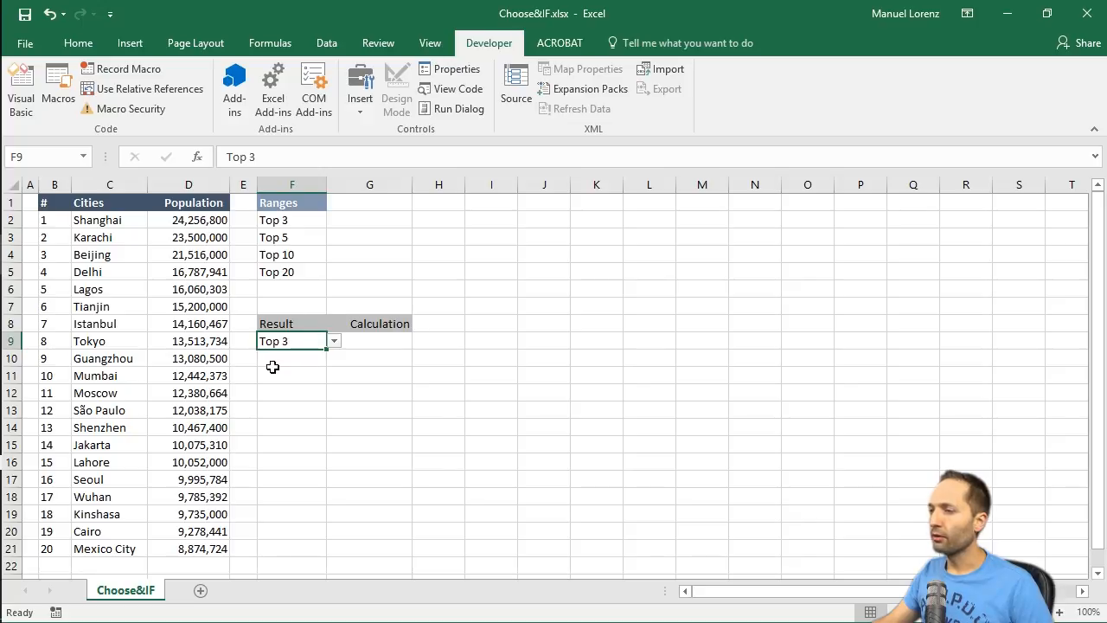
Choose Top 5 from the Result drop-down in F9
{"action": "left_click", "coordinate": [332, 339]}
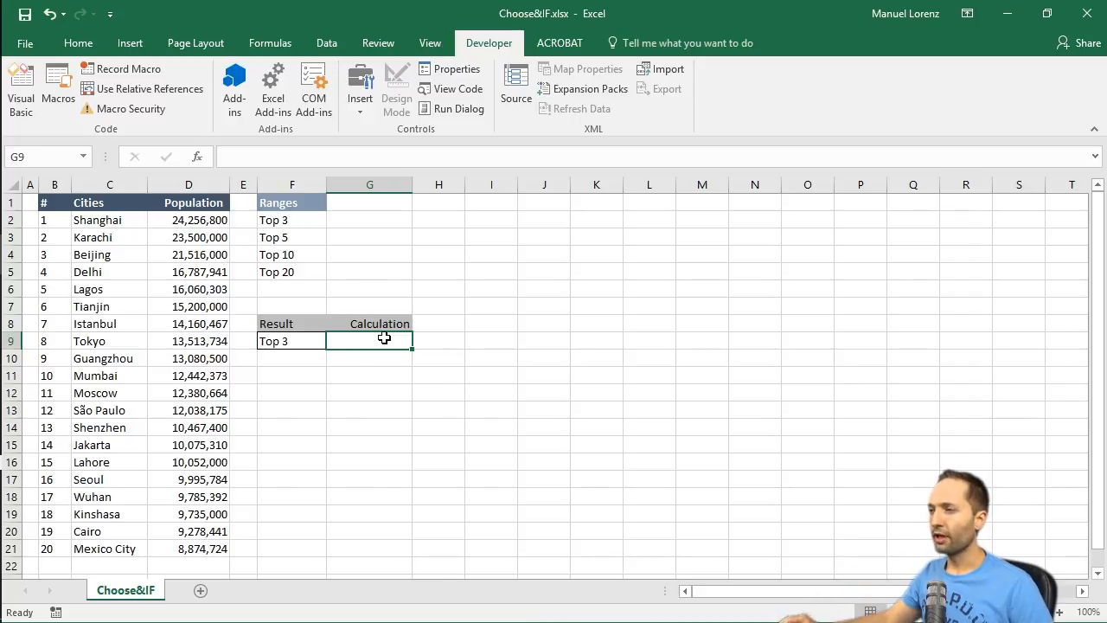
{"action": "left_click", "coordinate": [291, 339]}
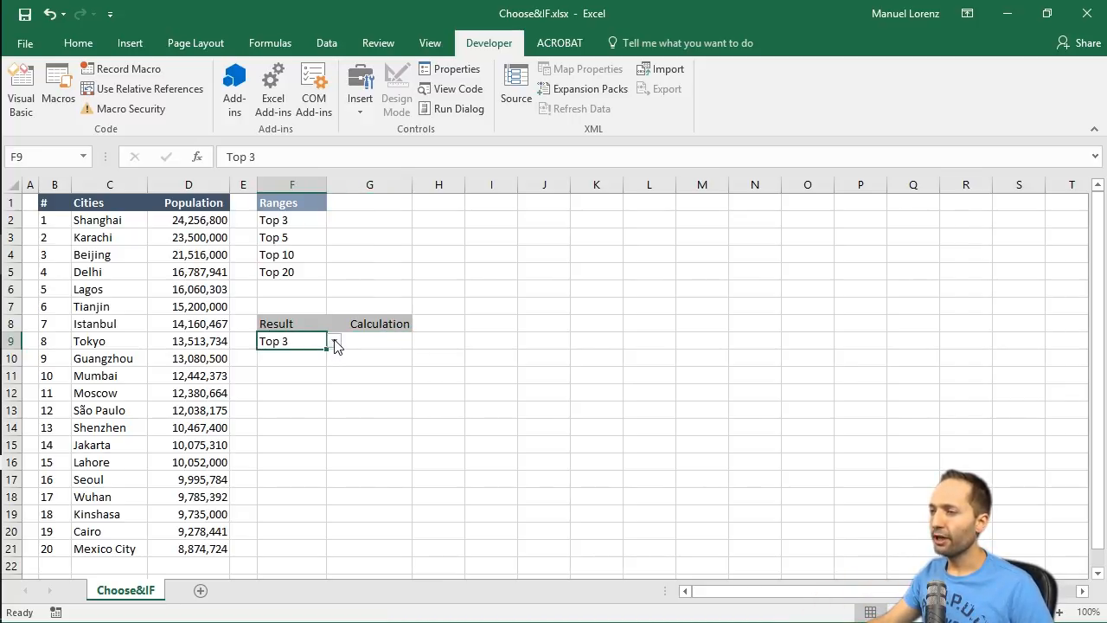
{"action": "left_click", "coordinate": [334, 339]}
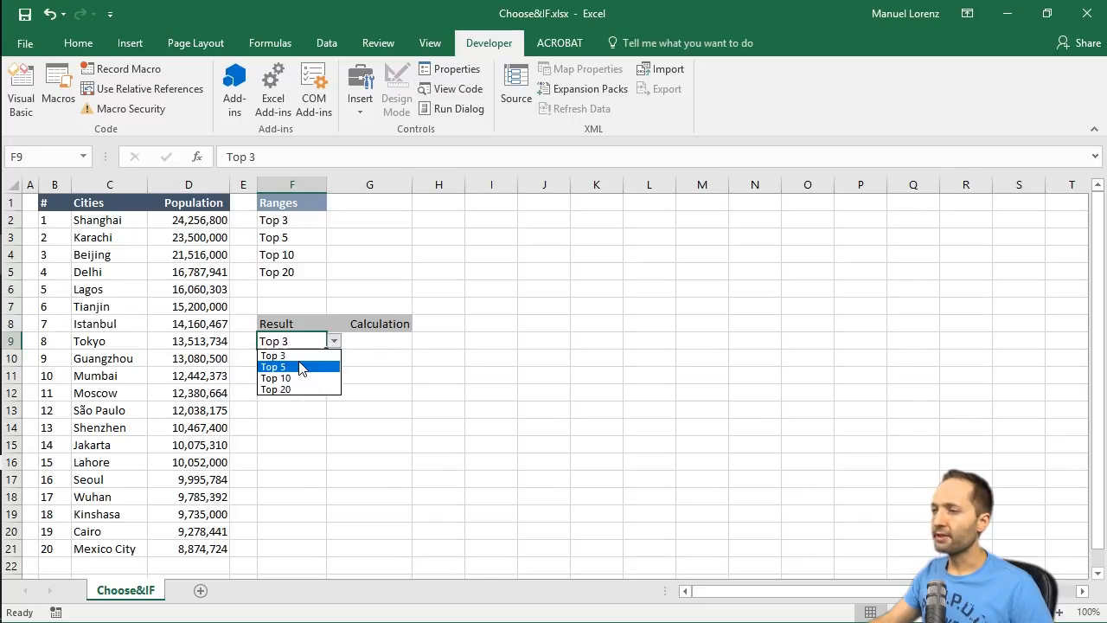
{"action": "left_click", "coordinate": [274, 367]}
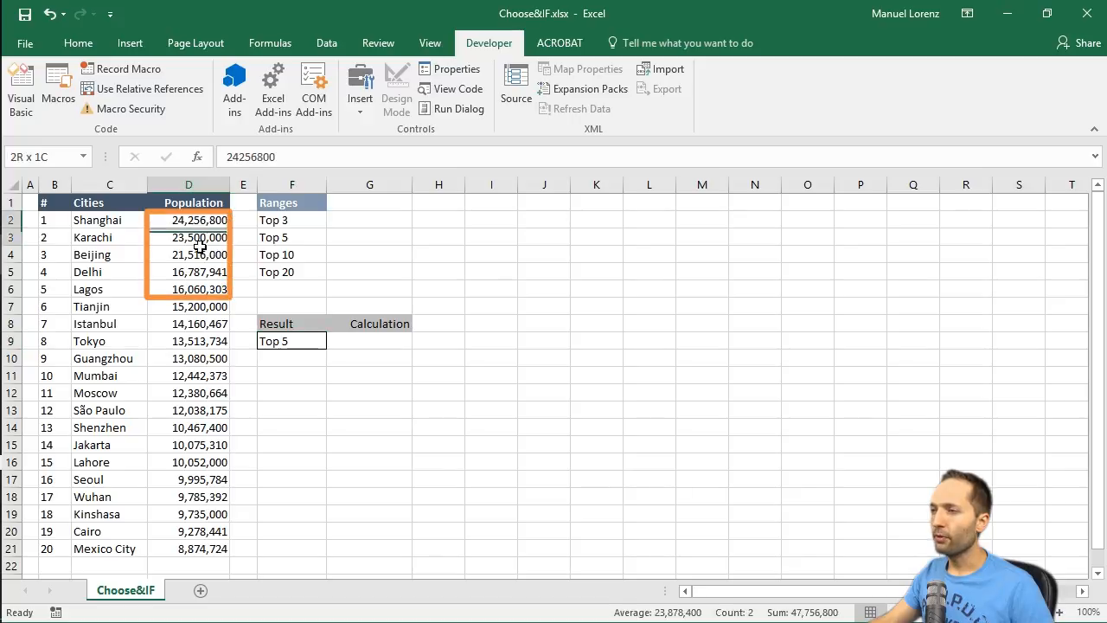
Preview the total of the five largest populations D2:D6, then return to the Calculation cell G9
{"action": "left_click_drag", "start_coordinate": [187, 220], "coordinate": [208, 289]}
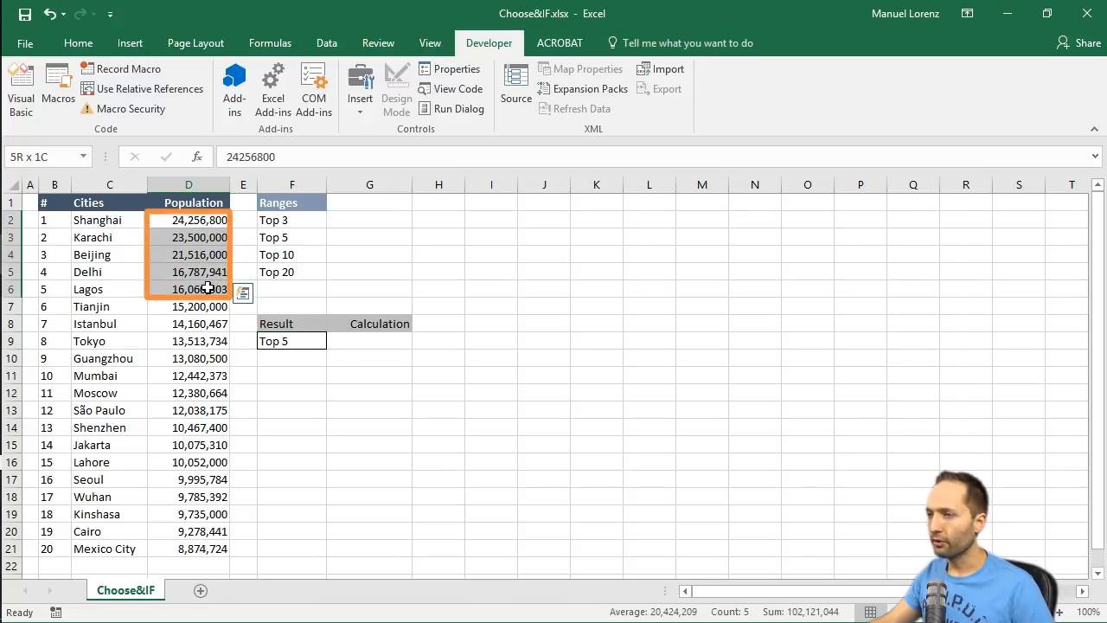
{"action": "left_click", "coordinate": [187, 220]}
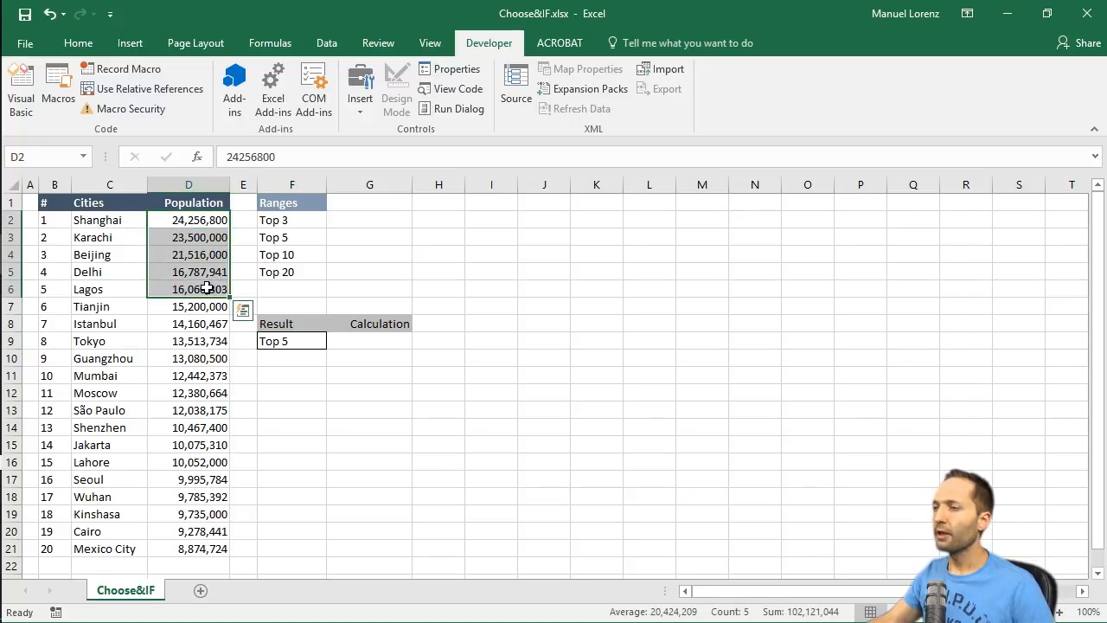
{"action": "mouse_move", "coordinate": [366, 342]}
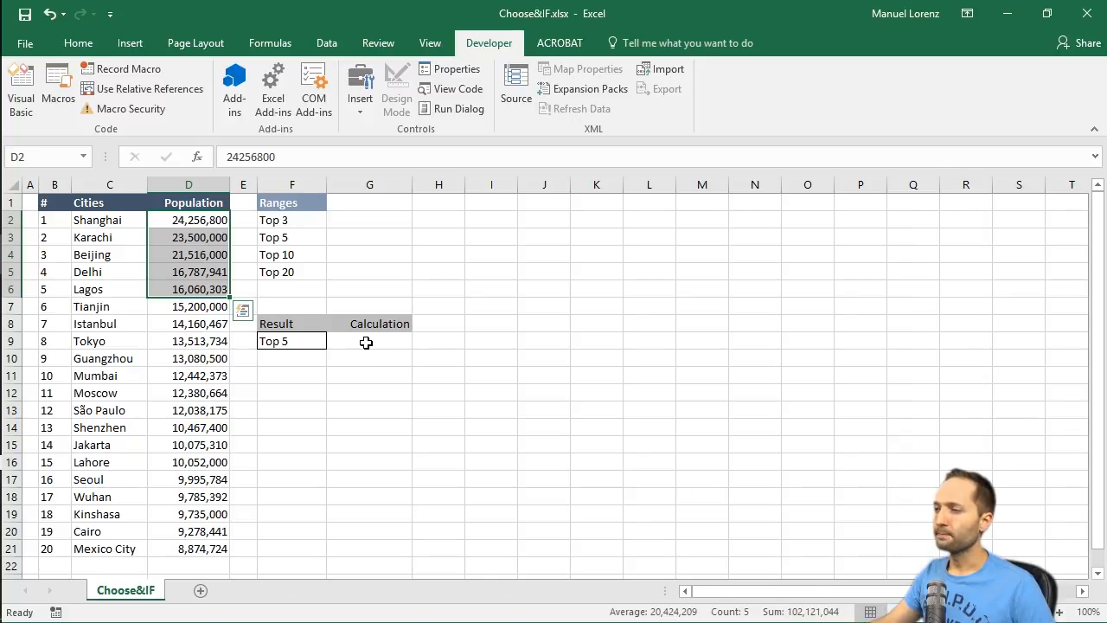
{"action": "left_click", "coordinate": [370, 340]}
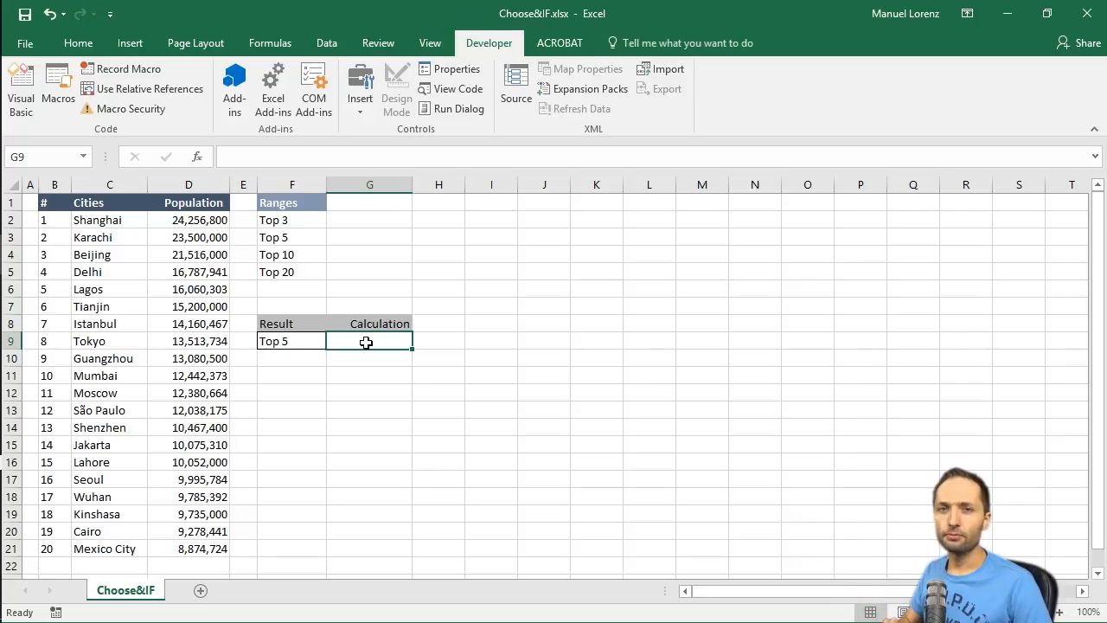
{"action": "mouse_move", "coordinate": [197, 156]}
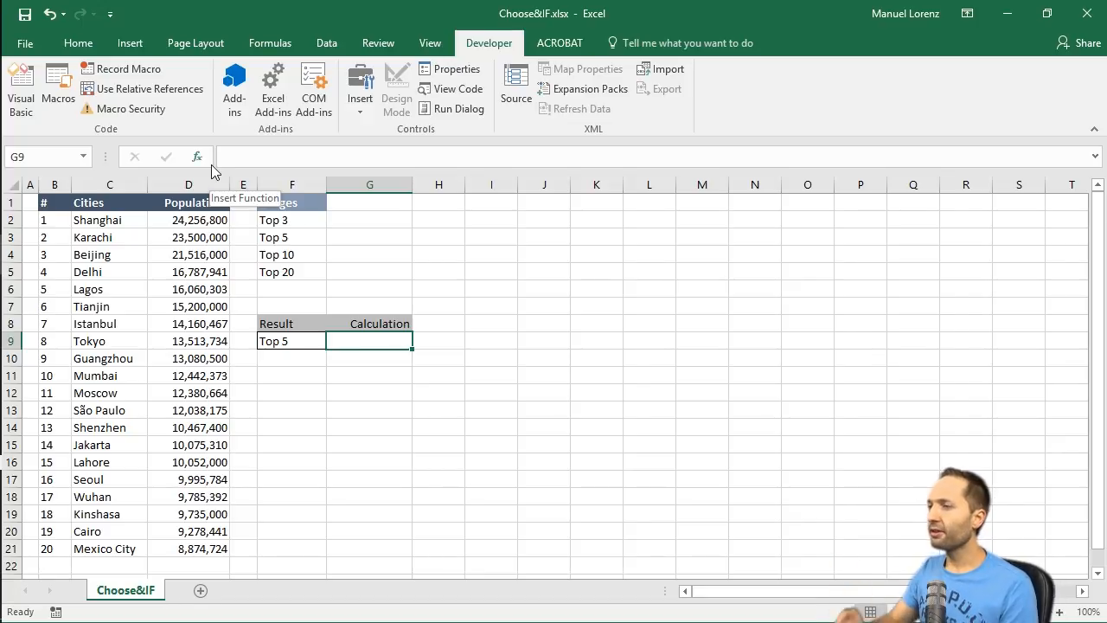
Start the G9 formula: if F9 equals Top 3 (F2), sum D2:D4
{"action": "type", "text": "="}
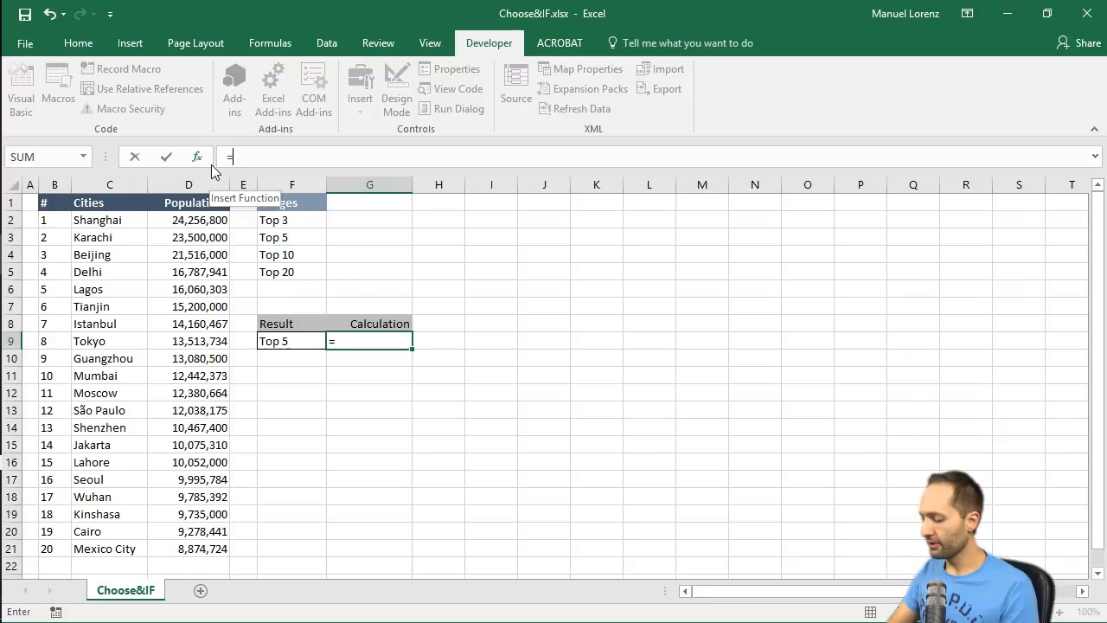
{"action": "type", "text": "IF("}
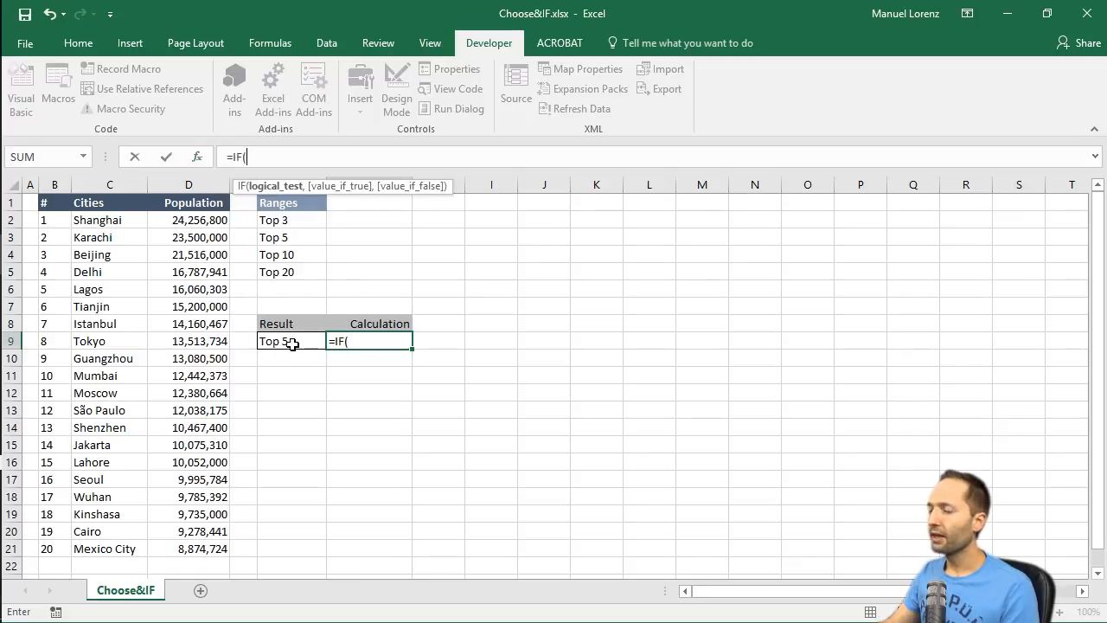
{"action": "left_click", "coordinate": [290, 339]}
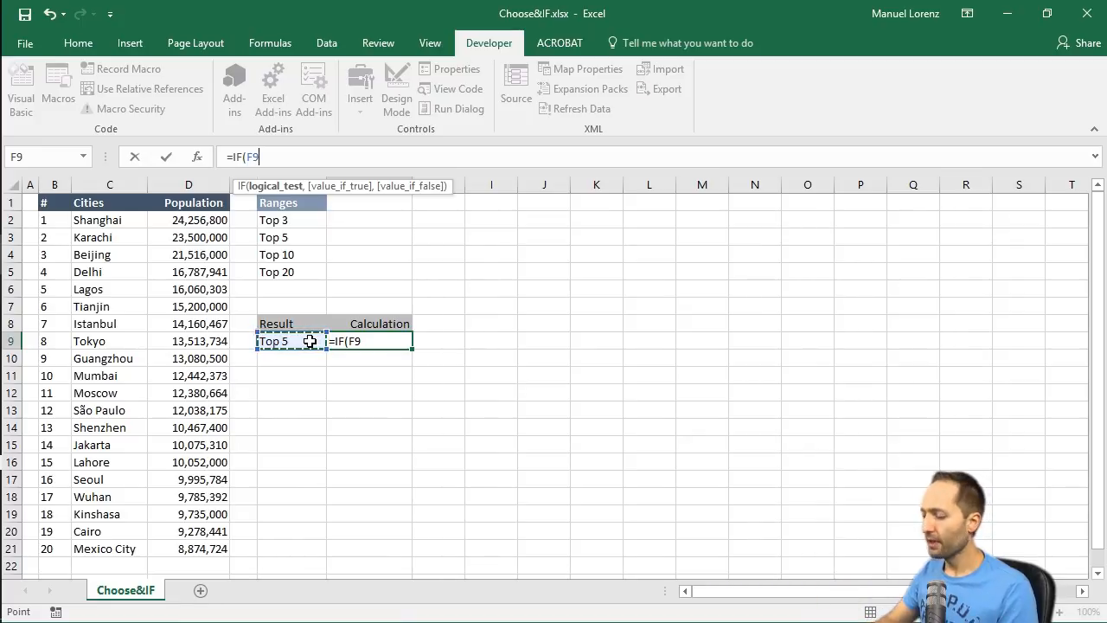
{"action": "left_click", "coordinate": [291, 219]}
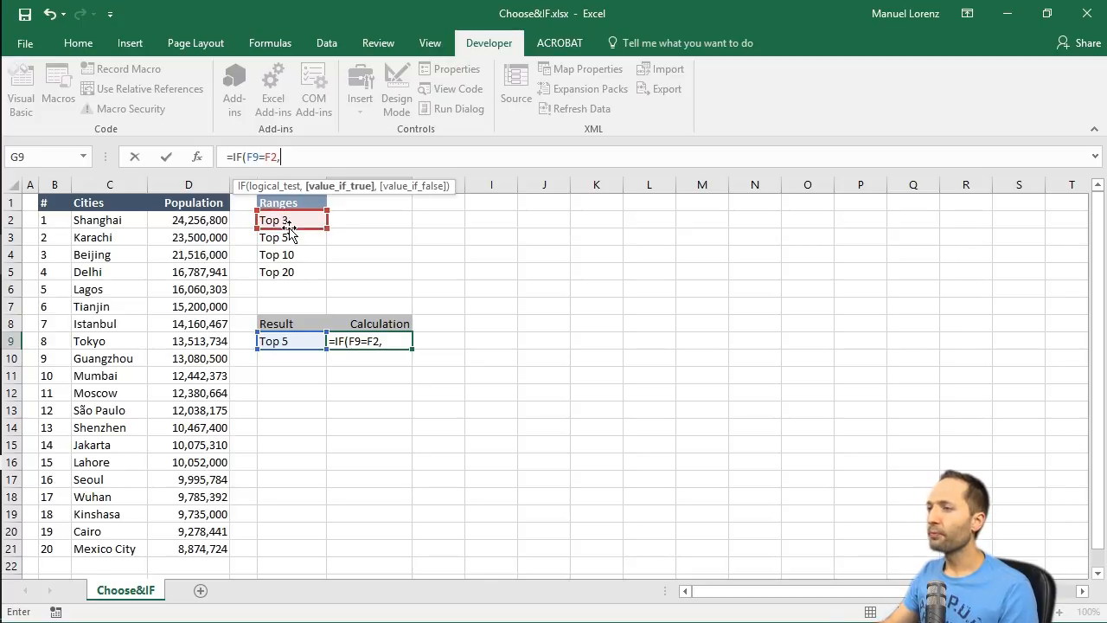
{"action": "type", "text": "SUM("}
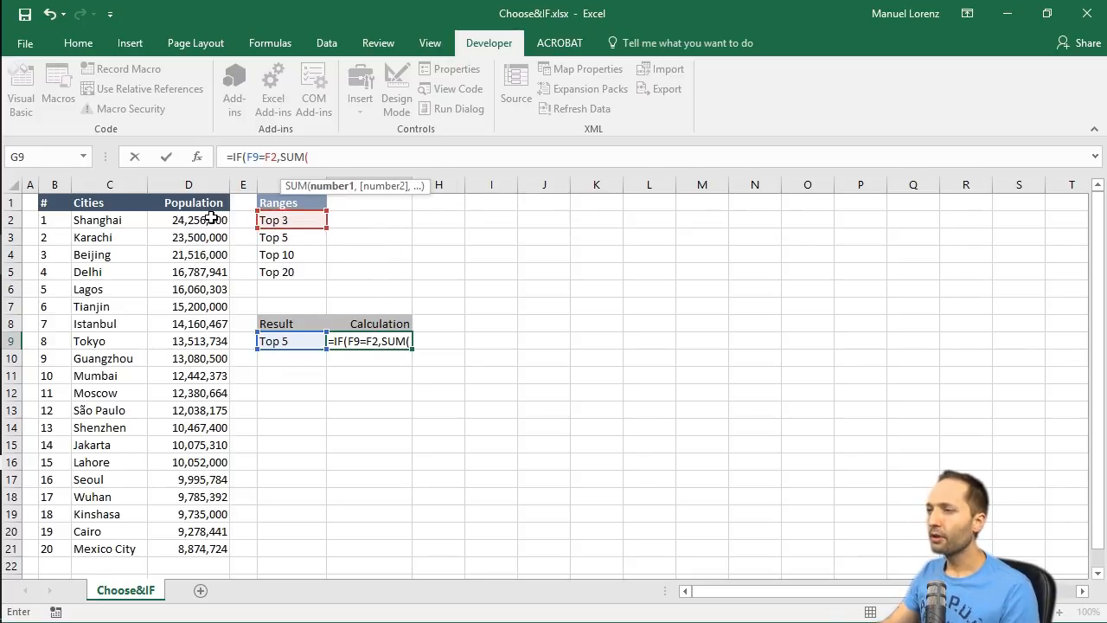
{"action": "left_click_drag", "start_coordinate": [189, 218], "coordinate": [188, 255]}
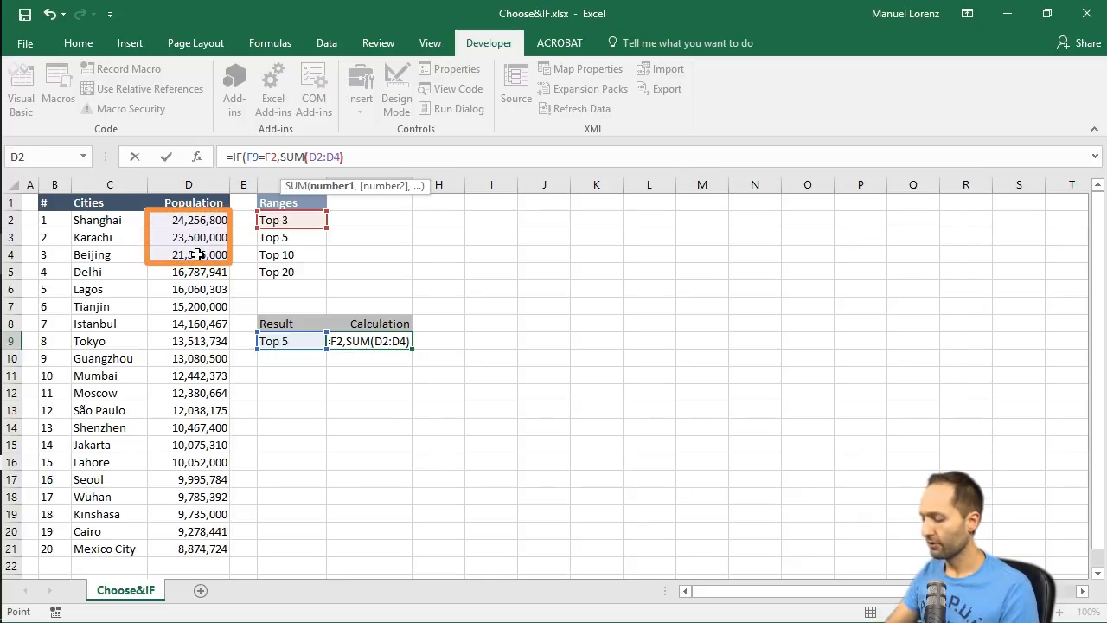
{"action": "type", "text": ","}
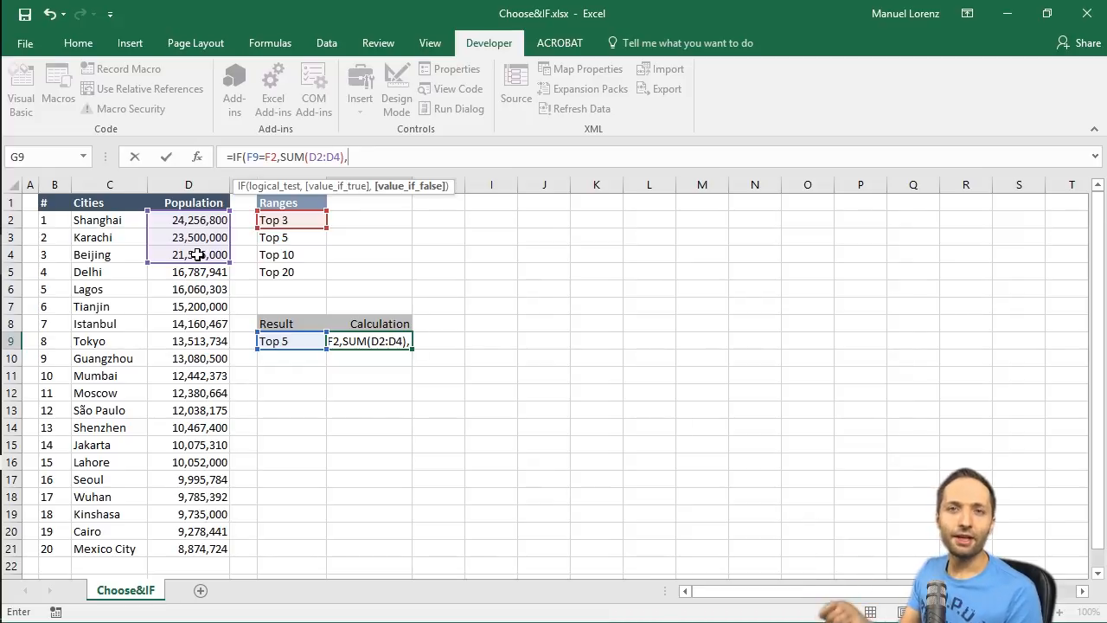
Nest a second IF: if F9 equals Top 5 (F3), sum D2:D6
{"action": "type", "text": "i"}
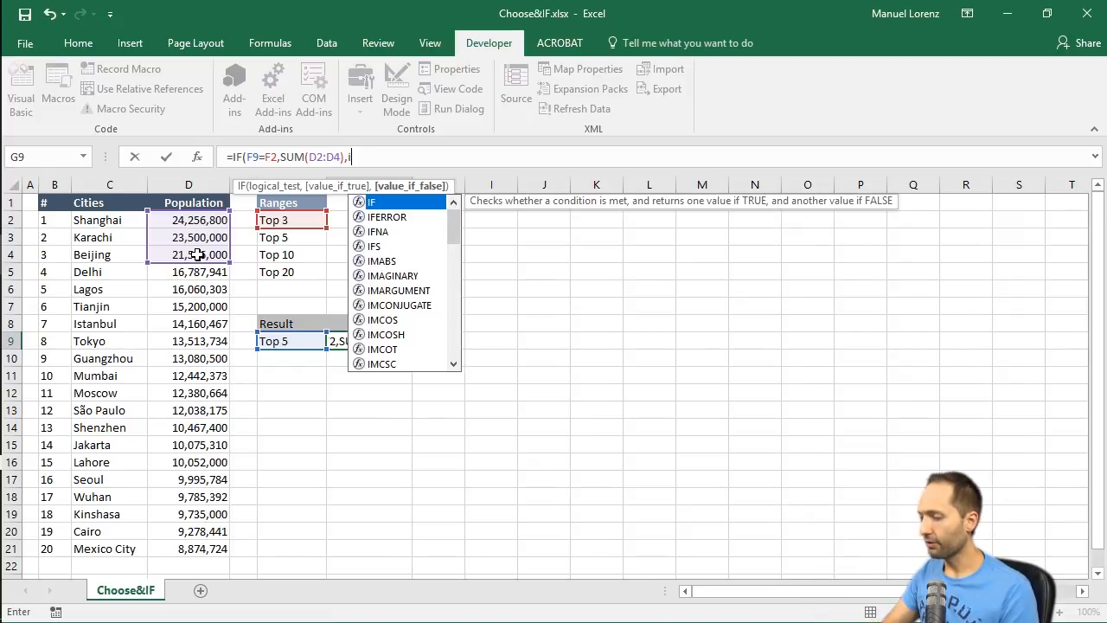
{"action": "type", "text": "F(F9="}
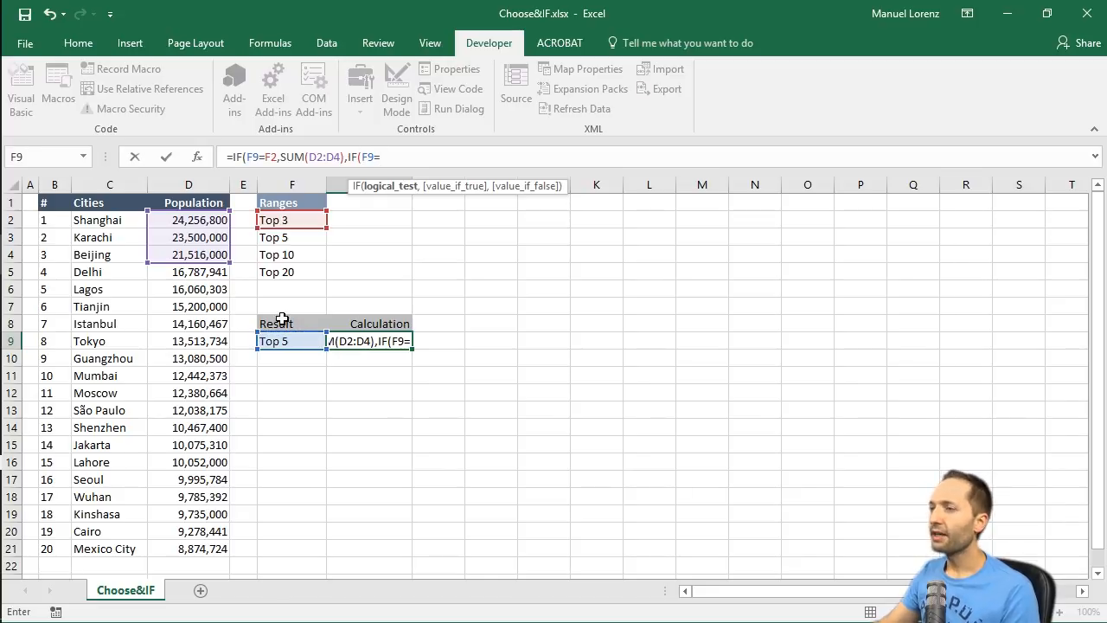
{"action": "left_click", "coordinate": [290, 237]}
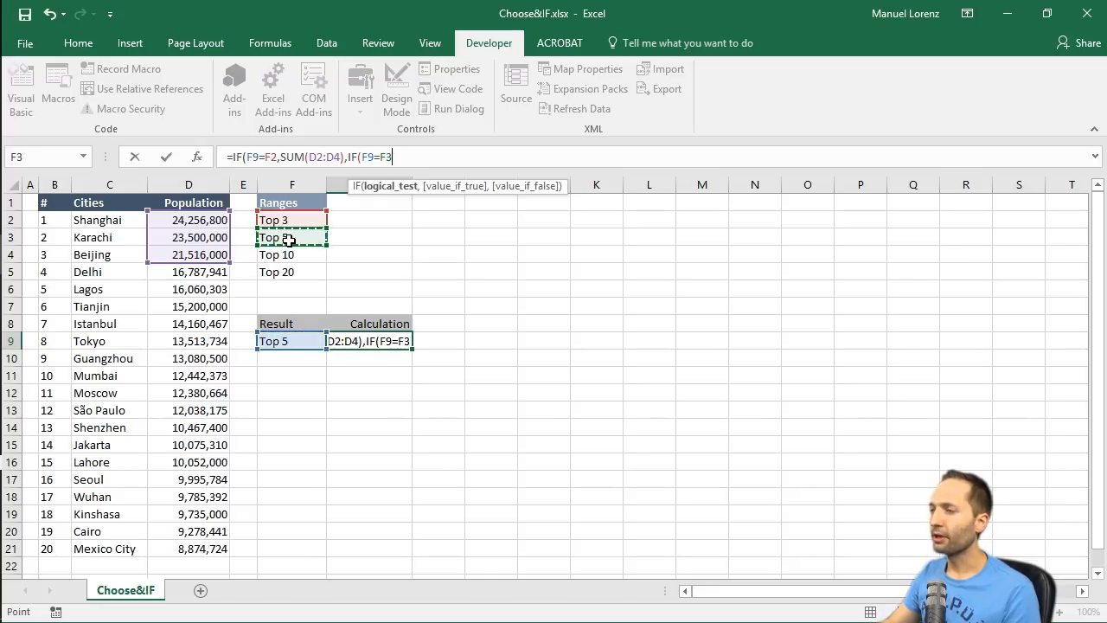
{"action": "type", "text": ",SUM("}
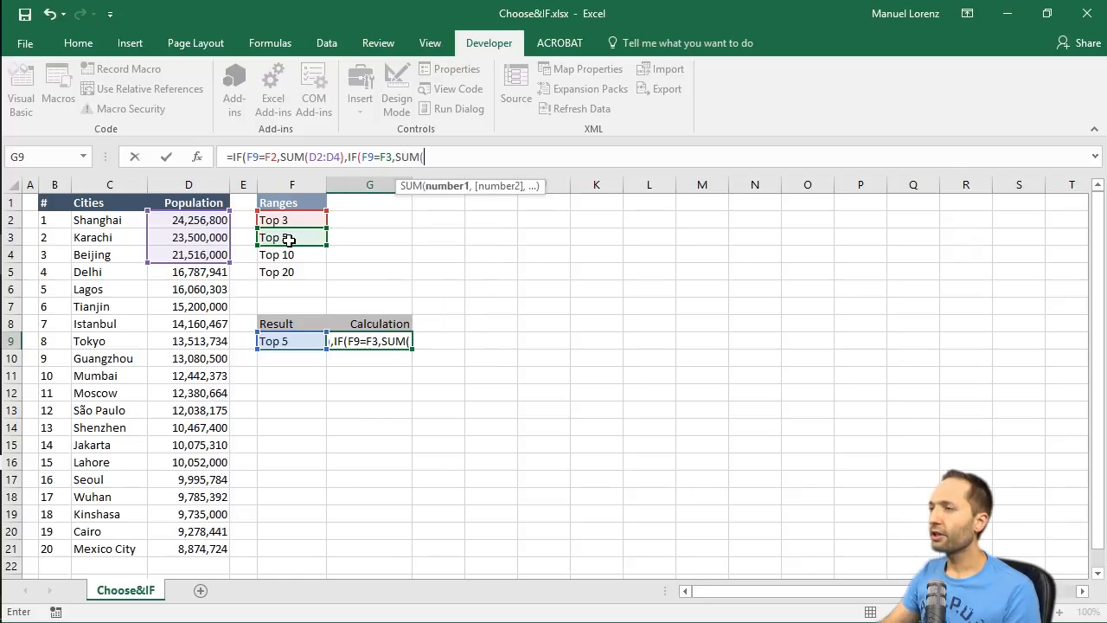
{"action": "left_click_drag", "start_coordinate": [187, 220], "coordinate": [186, 289]}
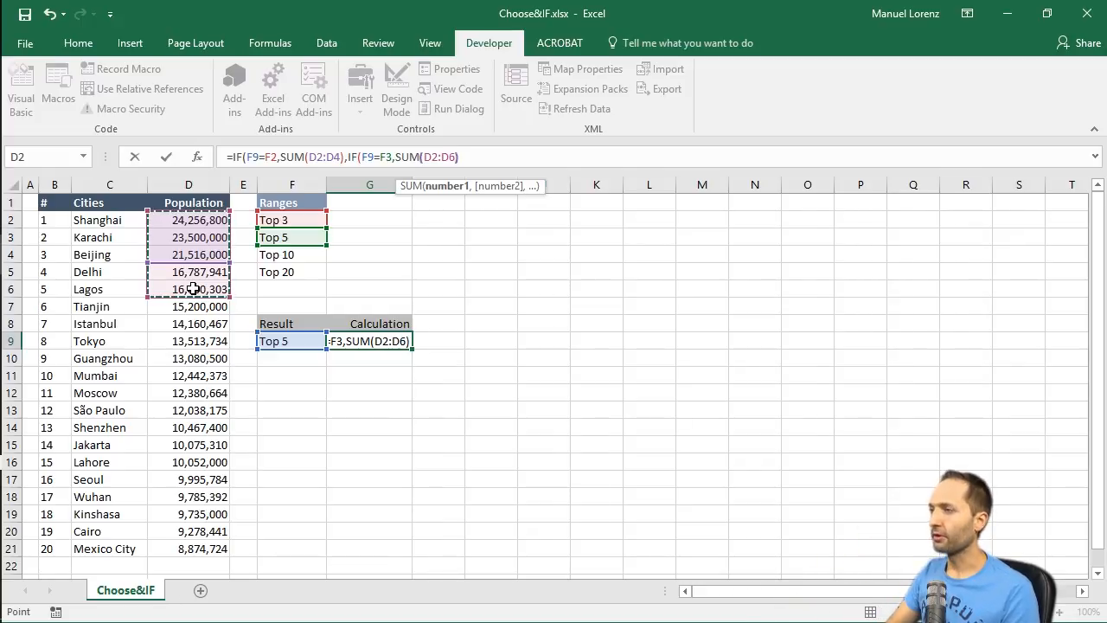
{"action": "type", "text": ","}
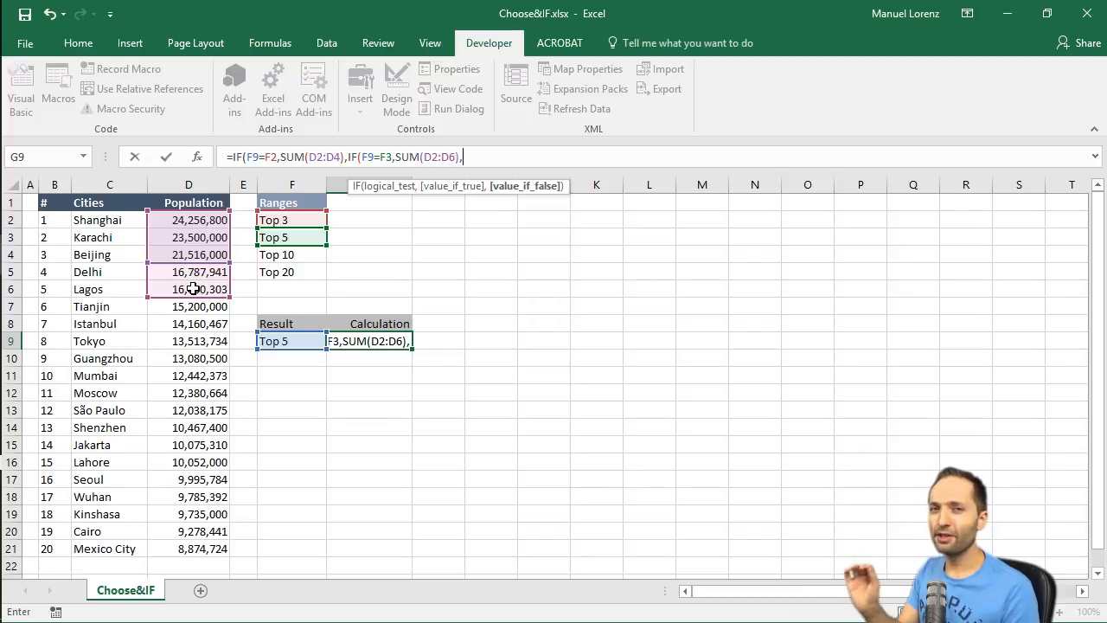
Add IFs for Top 10 (sum D2:D11) and Top 20 (sum D2:D21), else "n/a"
{"action": "type", "text": "if"}
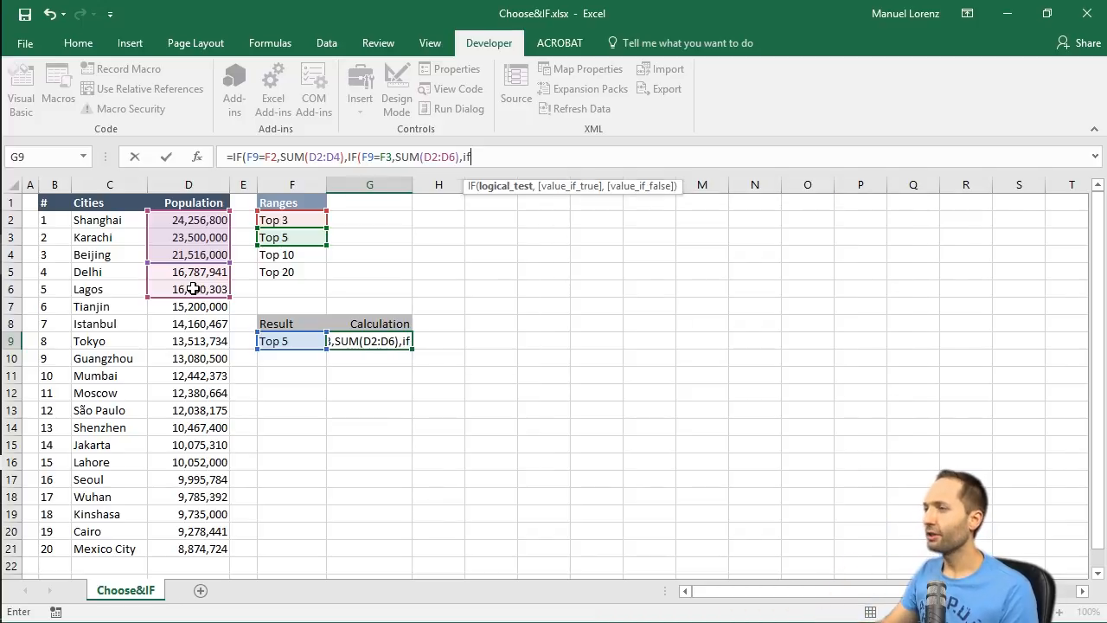
{"action": "type", "text": "IF(F9"}
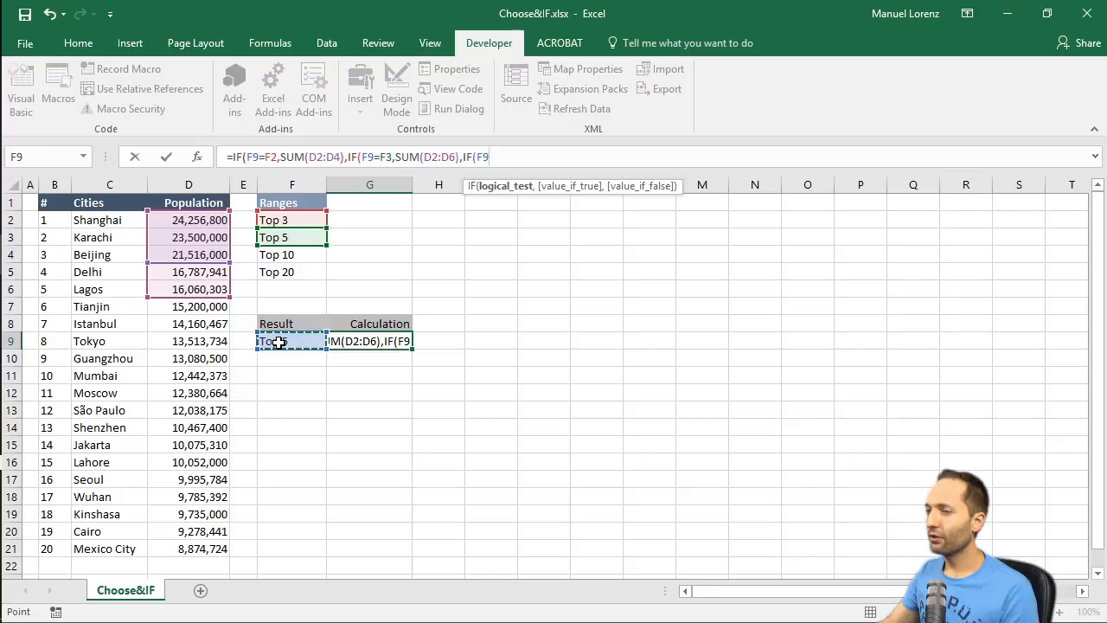
{"action": "left_click", "coordinate": [291, 255]}
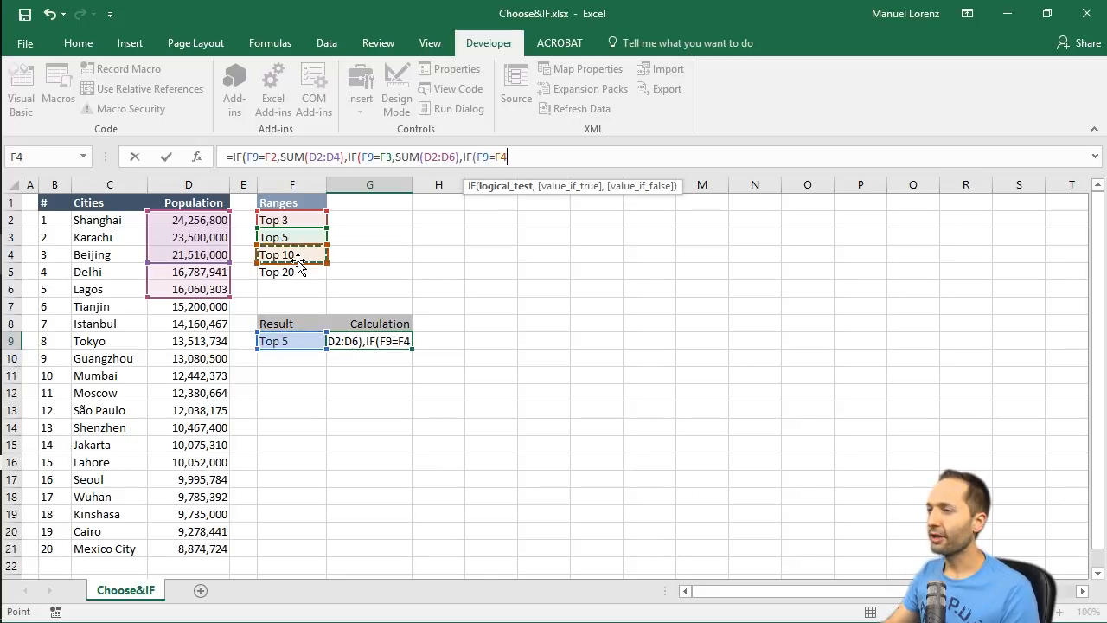
{"action": "type", "text": ",sum"}
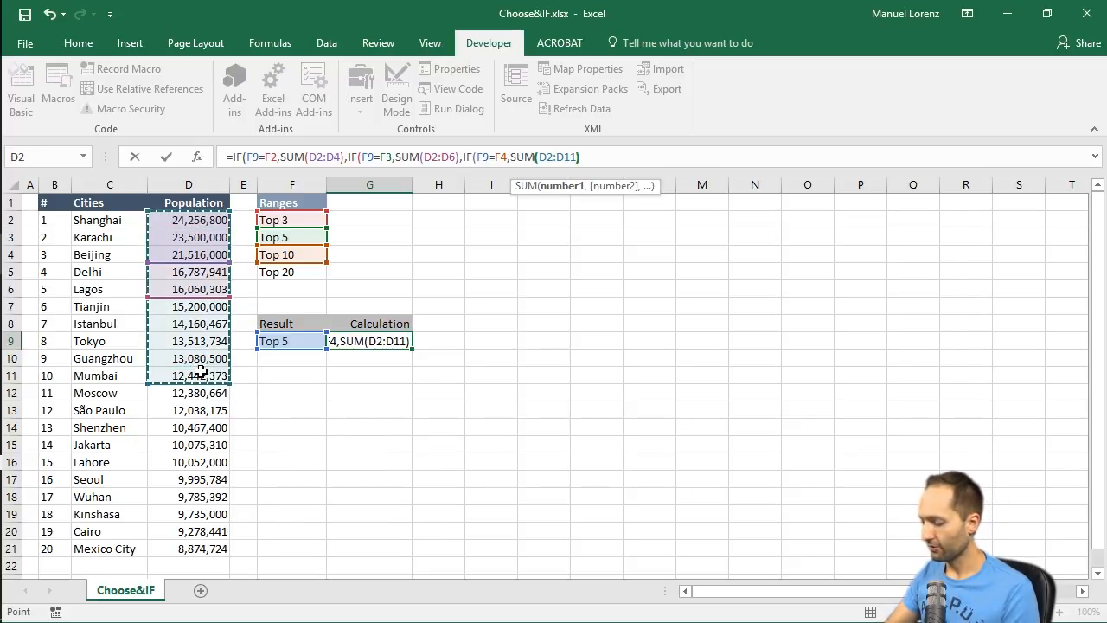
{"action": "type", "text": ",IF(F9"}
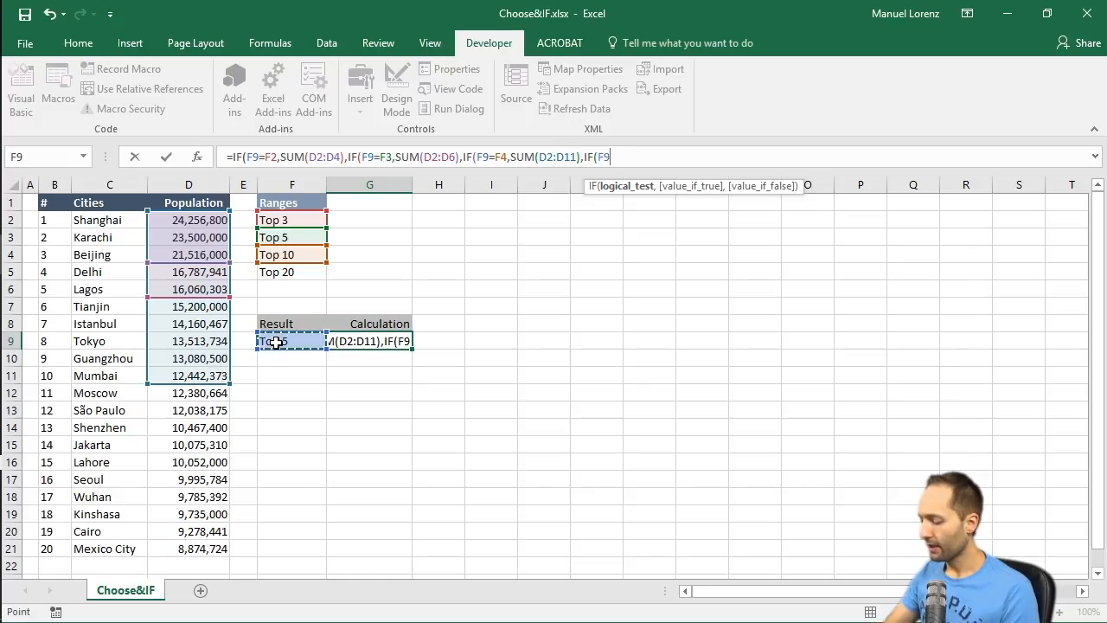
{"action": "left_click", "coordinate": [291, 271]}
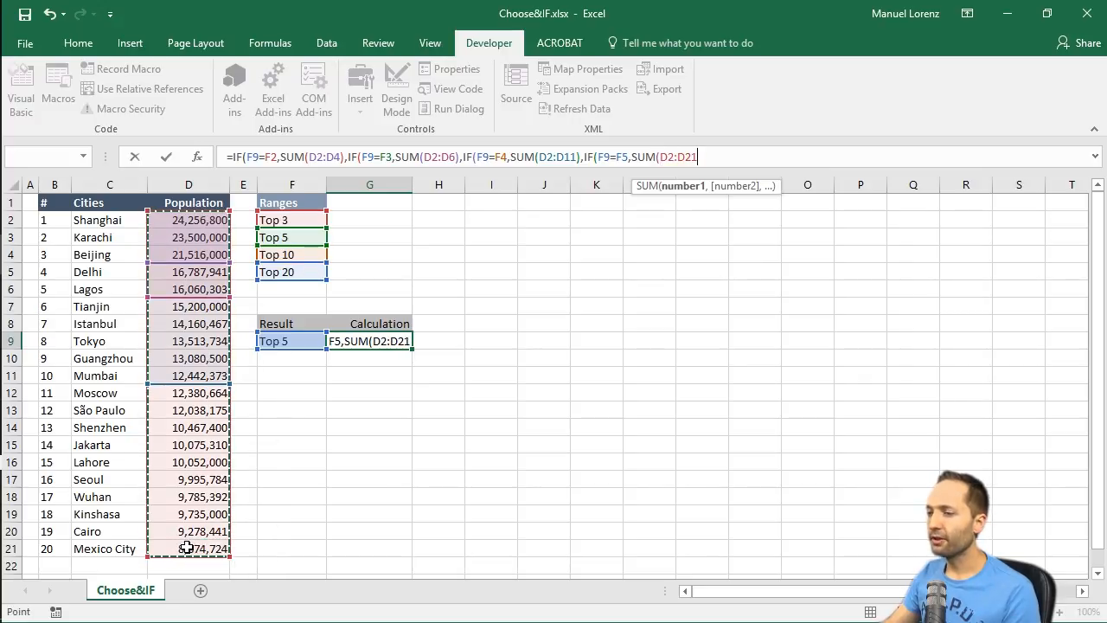
{"action": "left_click", "coordinate": [187, 202]}
{"action": "type", "text": "),"}
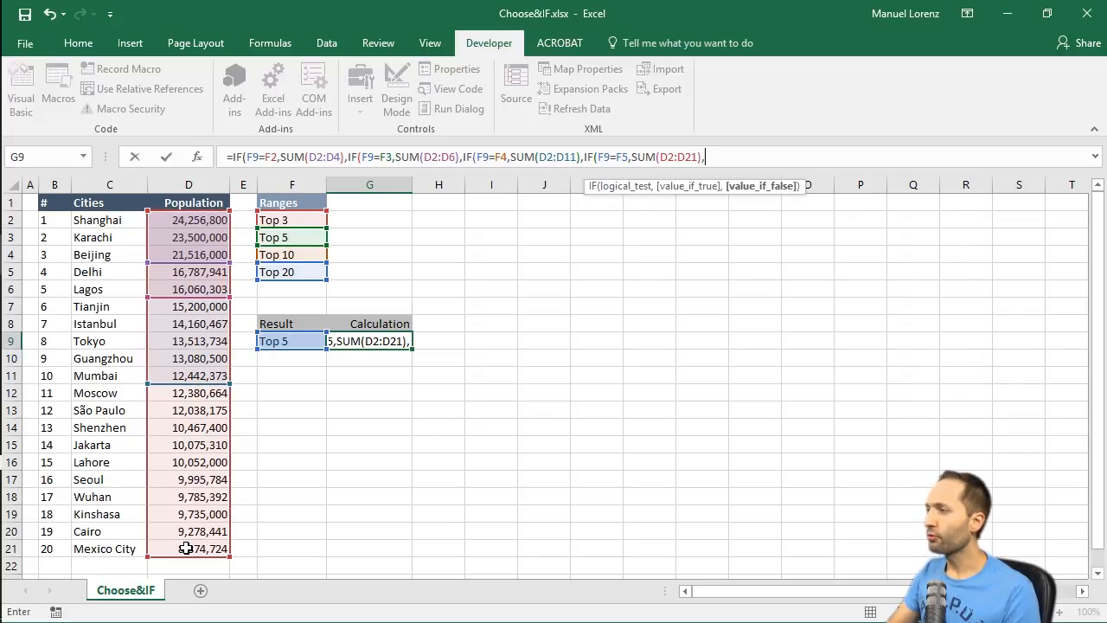
{"action": "type", "text": "\"n/a\"))))"}
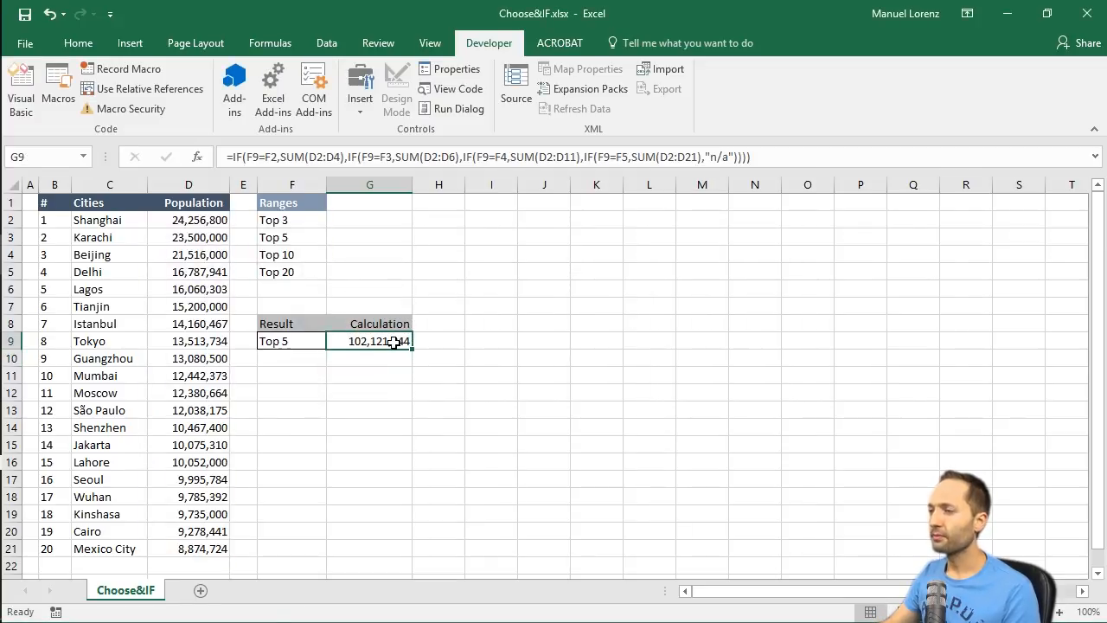
Switch F9 to Top 20 so the nested IF returns 273,201,008
{"action": "left_click", "coordinate": [332, 339]}
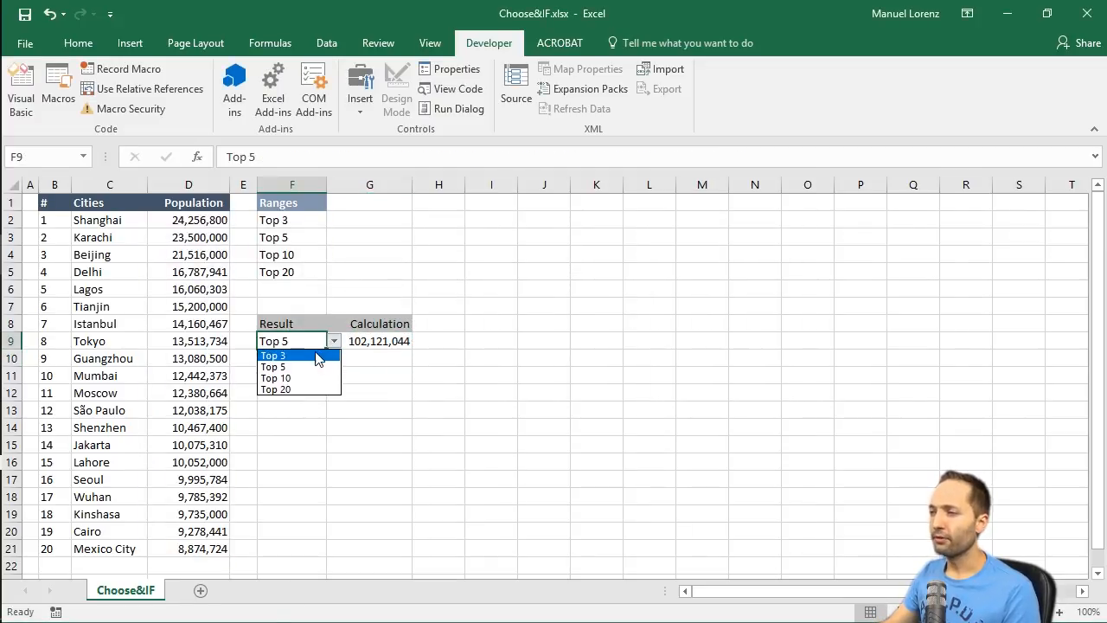
{"action": "left_click", "coordinate": [332, 339]}
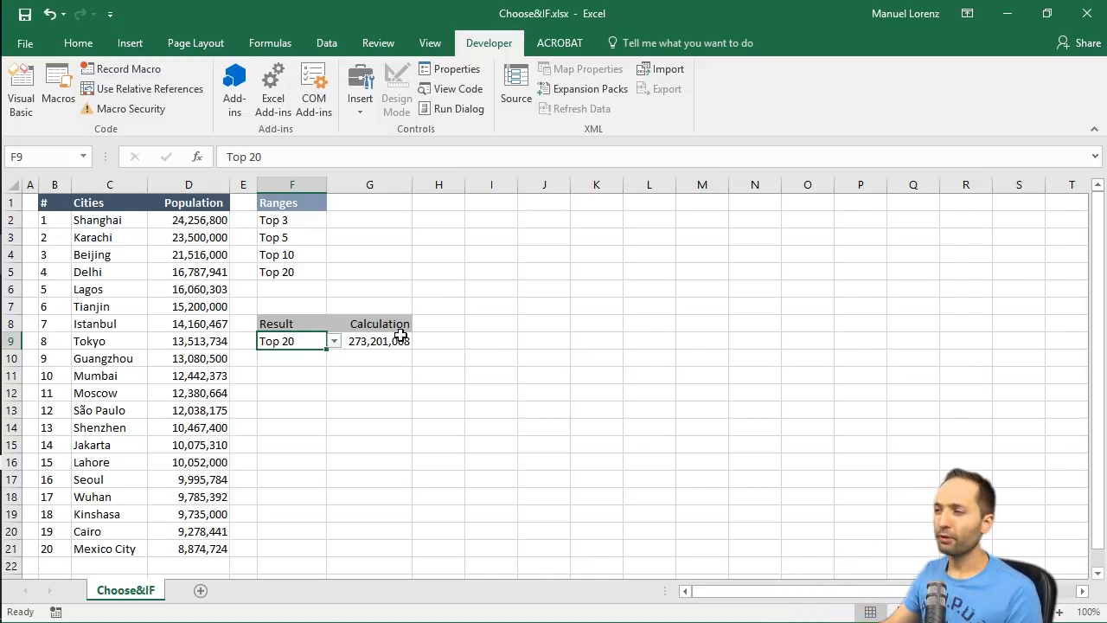
{"action": "left_click", "coordinate": [371, 339]}
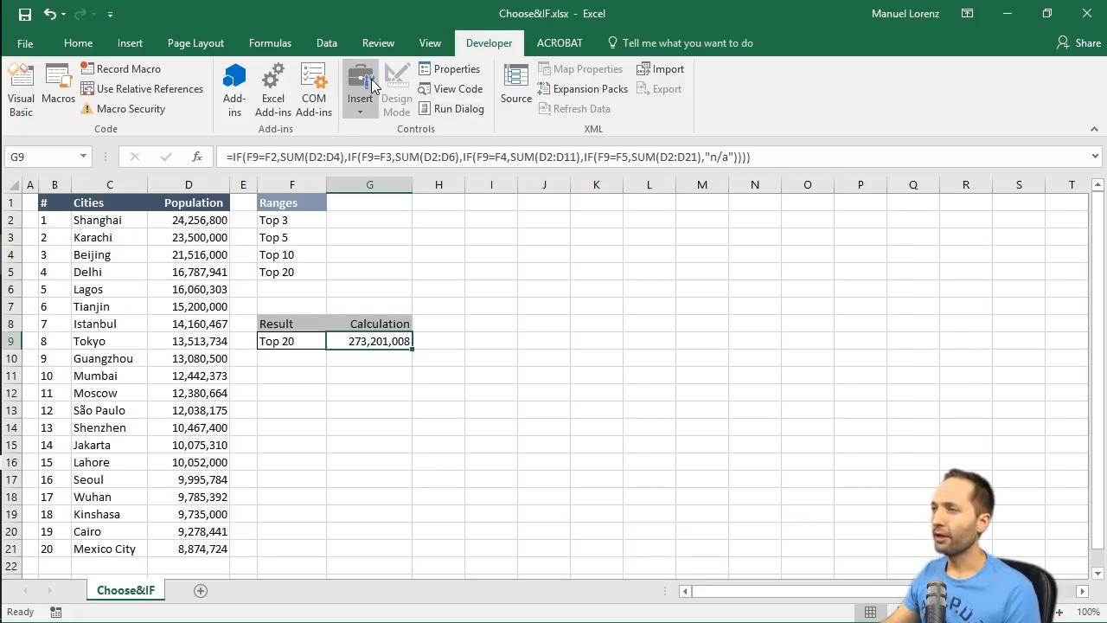
Insert a Form Controls combo box below the Result cell and bring up its shortcut menu
{"action": "left_click", "coordinate": [360, 83]}
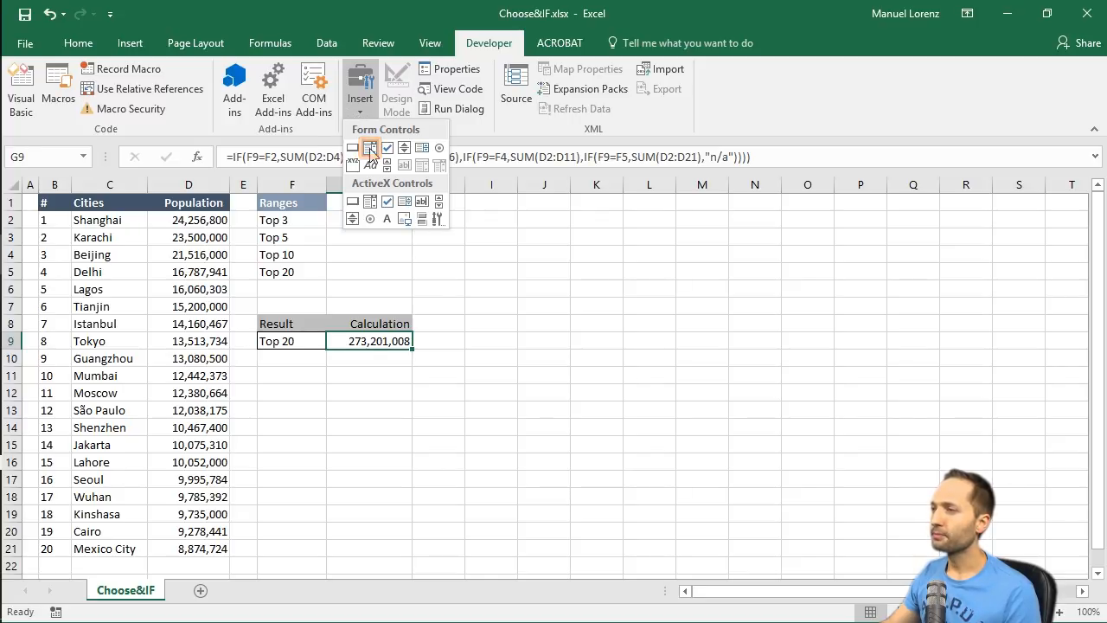
{"action": "left_click", "coordinate": [370, 147]}
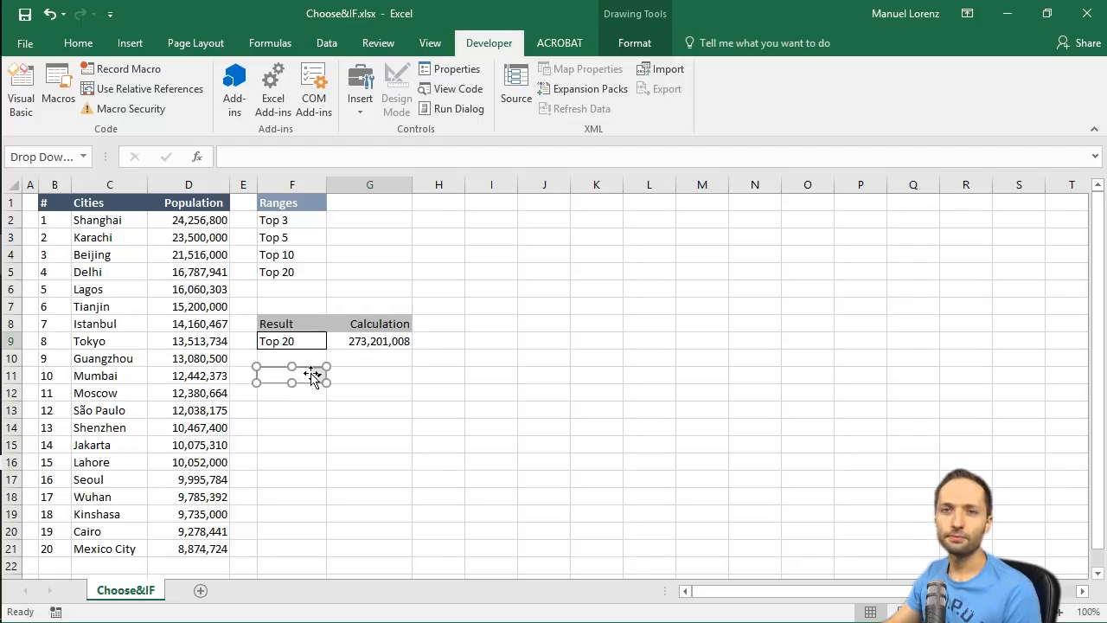
{"action": "right_click", "coordinate": [311, 377]}
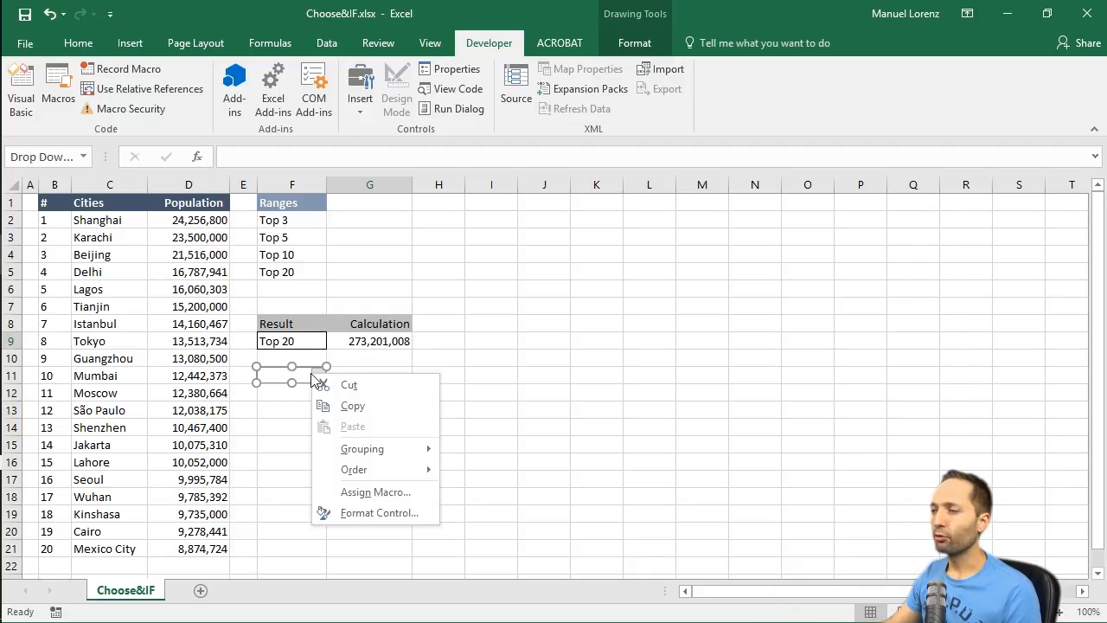
{"action": "mouse_move", "coordinate": [377, 513]}
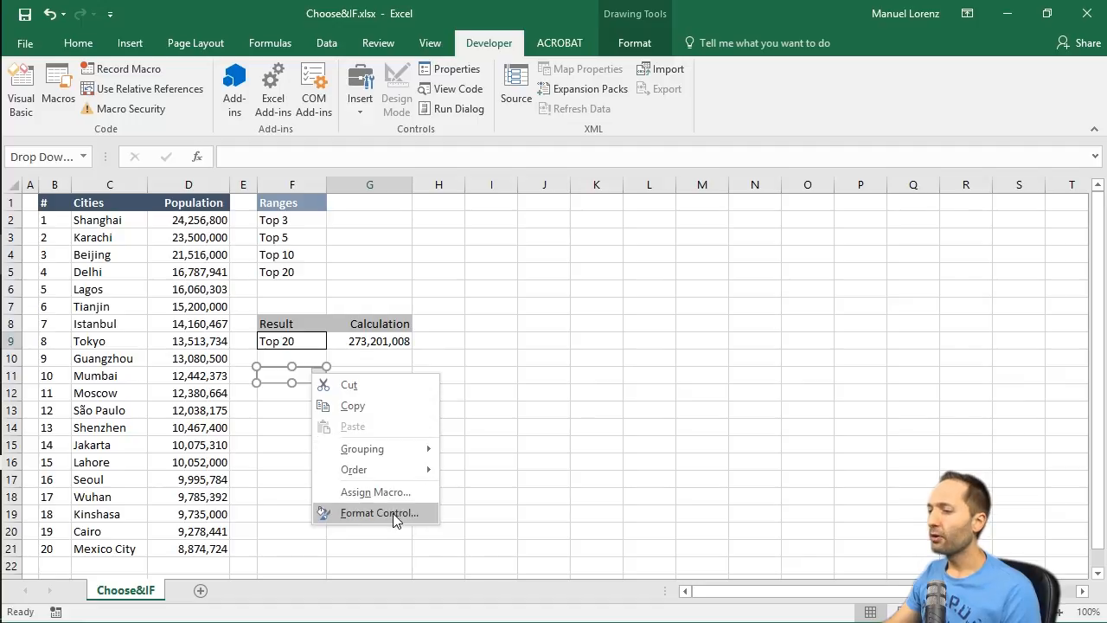
{"action": "mouse_move", "coordinate": [390, 512]}
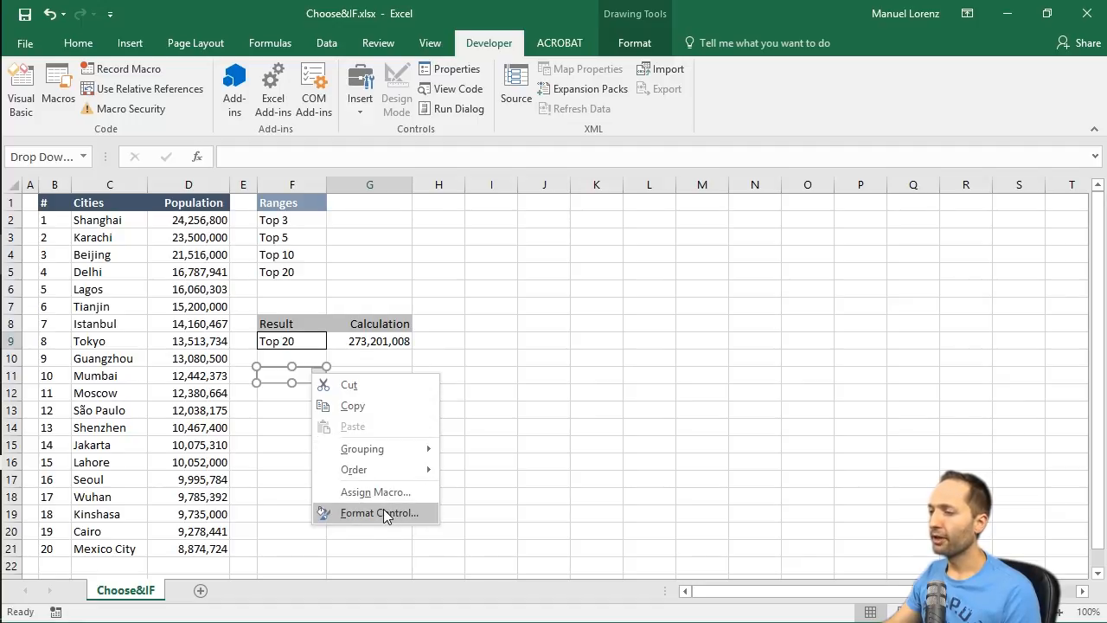
In Format Control, set input range $F$2:$F$5 and cell link $F$10, and confirm
{"action": "left_click", "coordinate": [374, 513]}
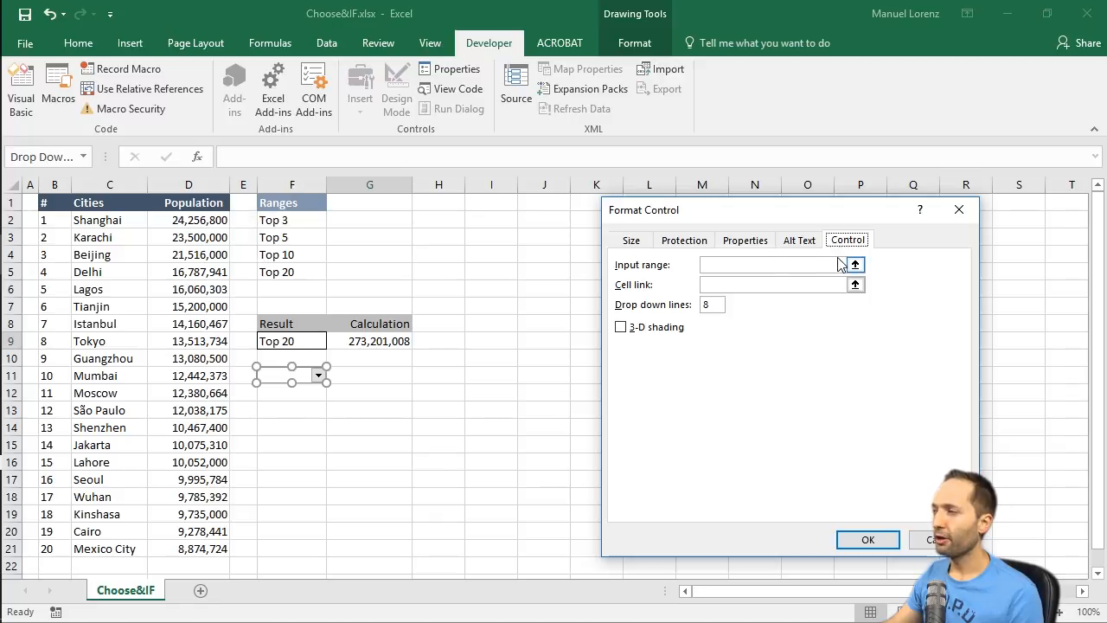
{"action": "left_click", "coordinate": [854, 263]}
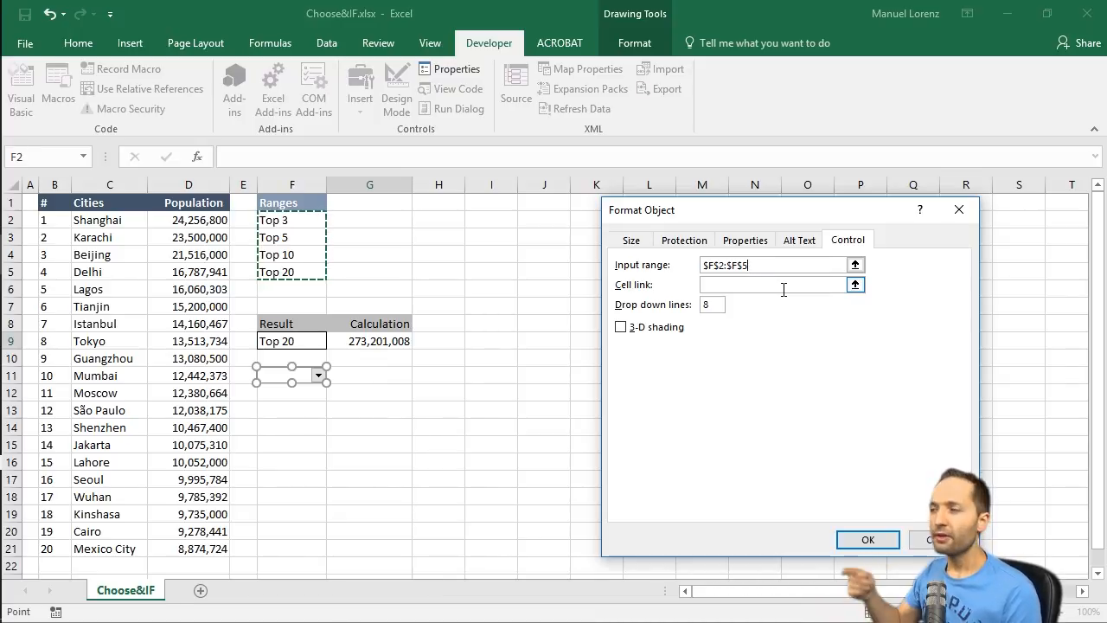
{"action": "left_click", "coordinate": [854, 284]}
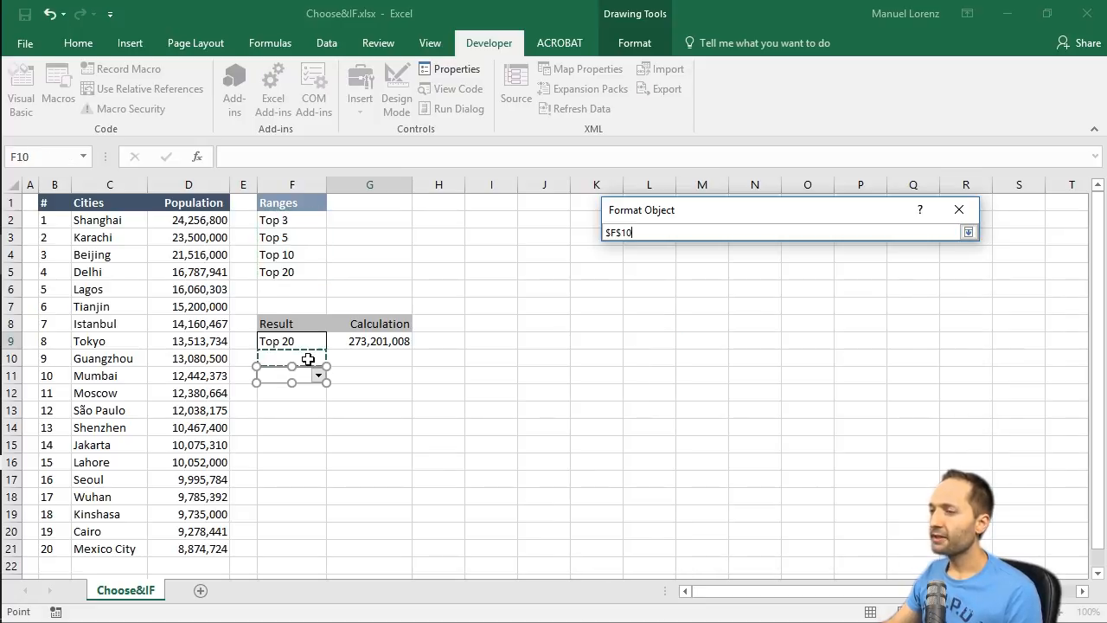
{"action": "mouse_move", "coordinate": [488, 297]}
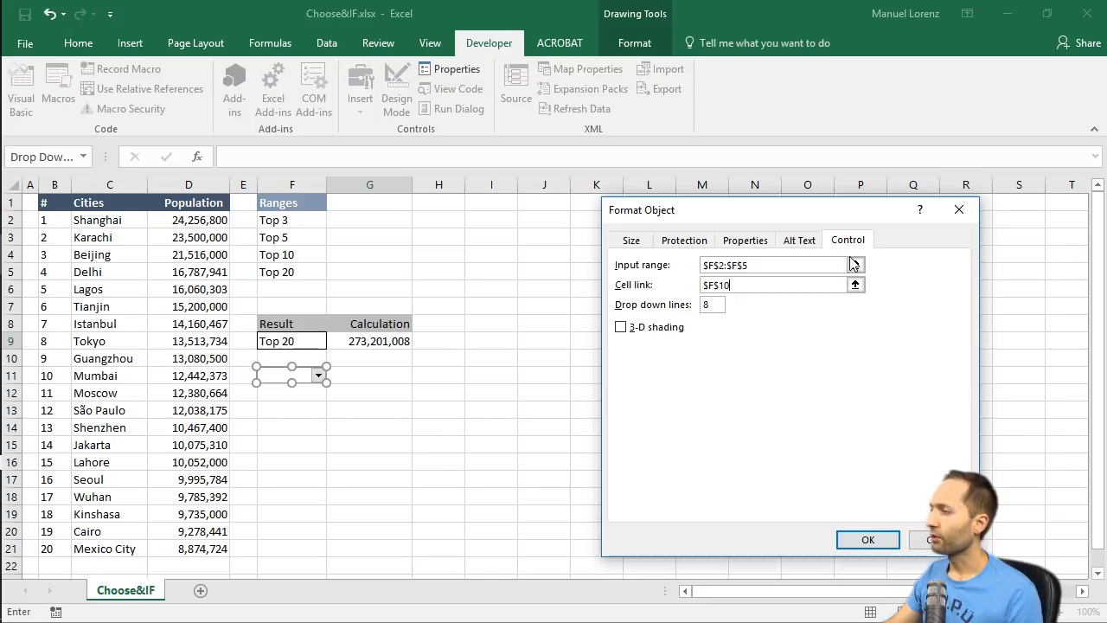
{"action": "left_click", "coordinate": [868, 540]}
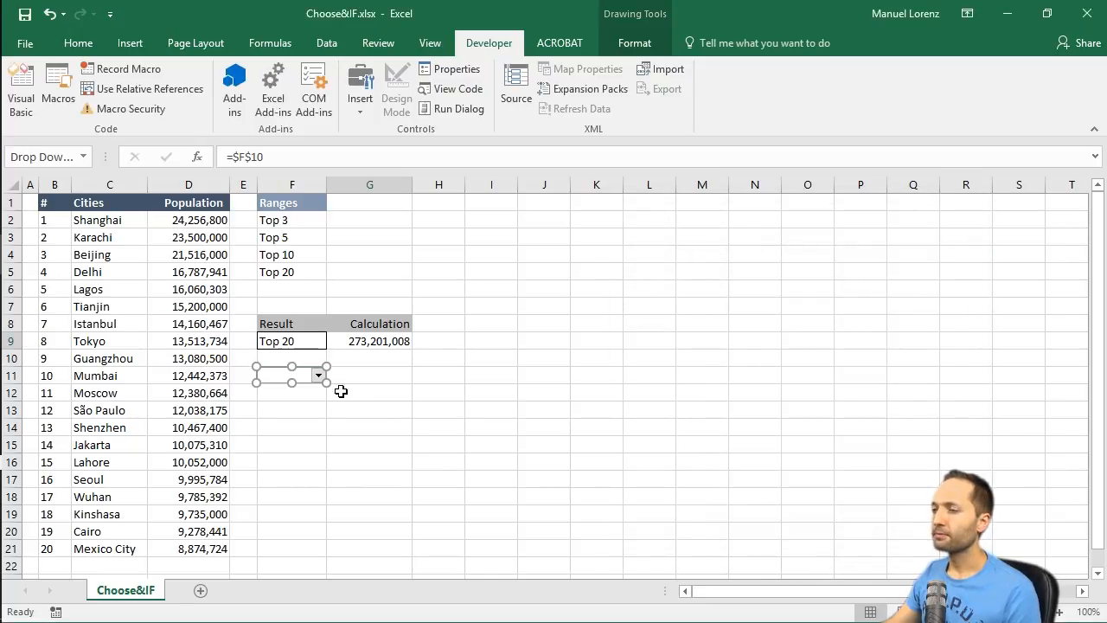
{"action": "mouse_move", "coordinate": [343, 398]}
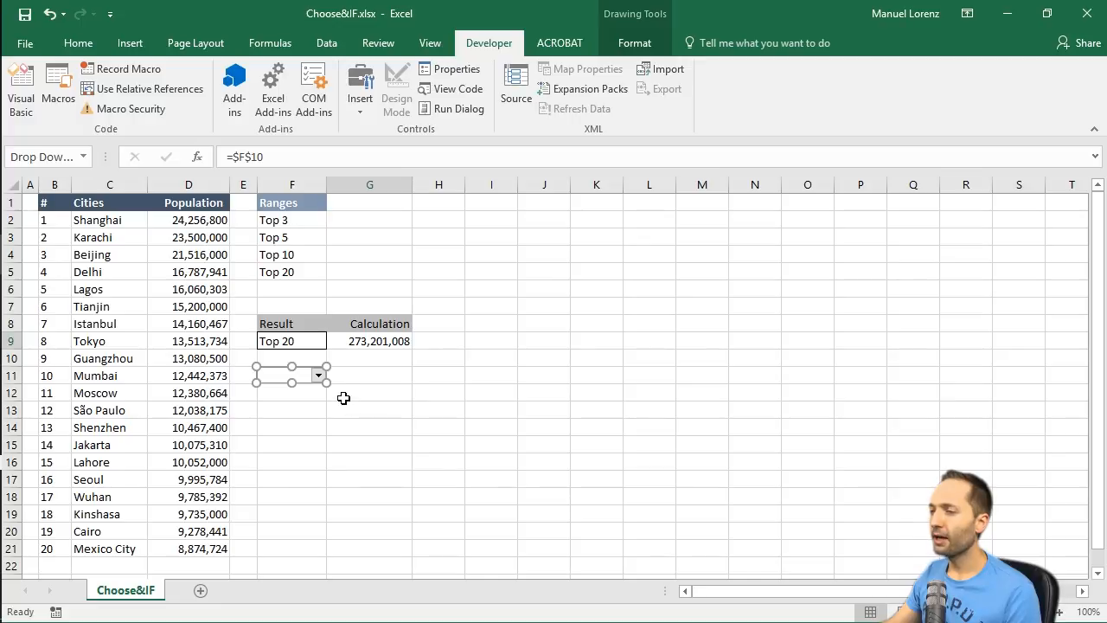
Test the combo box with Top 3 so the linked cell F10 shows 1
{"action": "left_click", "coordinate": [318, 373]}
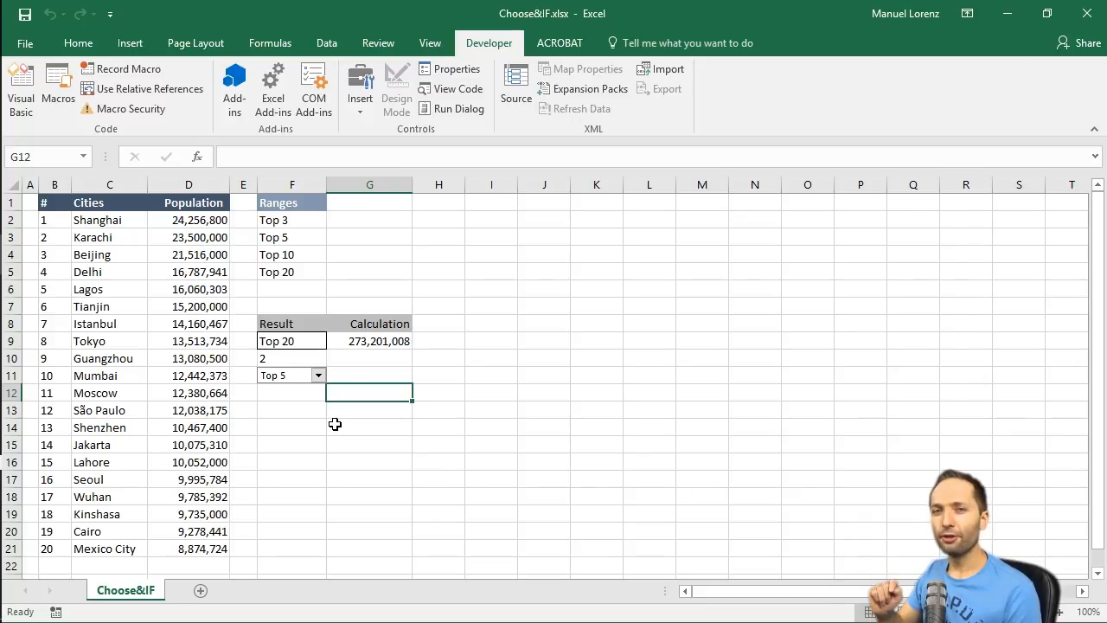
{"action": "left_click", "coordinate": [291, 358]}
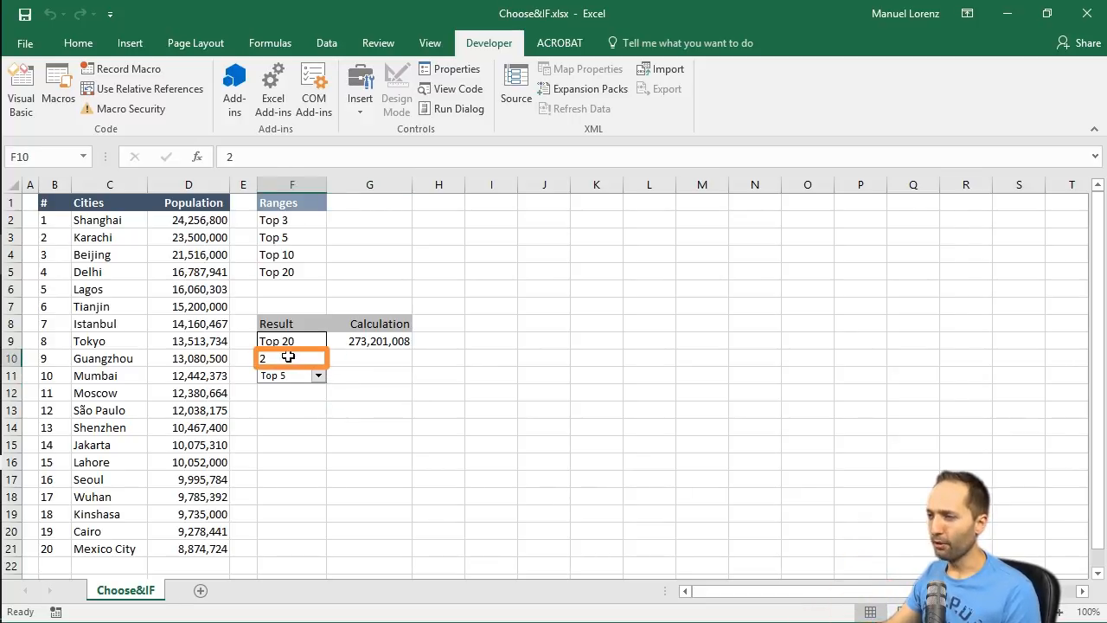
{"action": "left_click", "coordinate": [317, 376]}
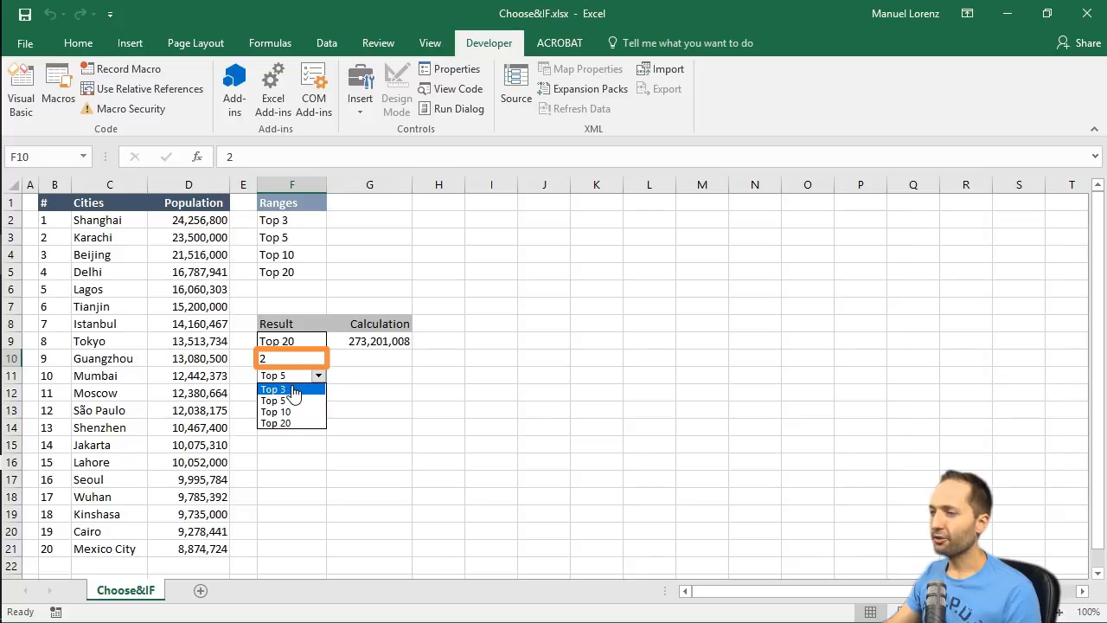
{"action": "left_click", "coordinate": [273, 387]}
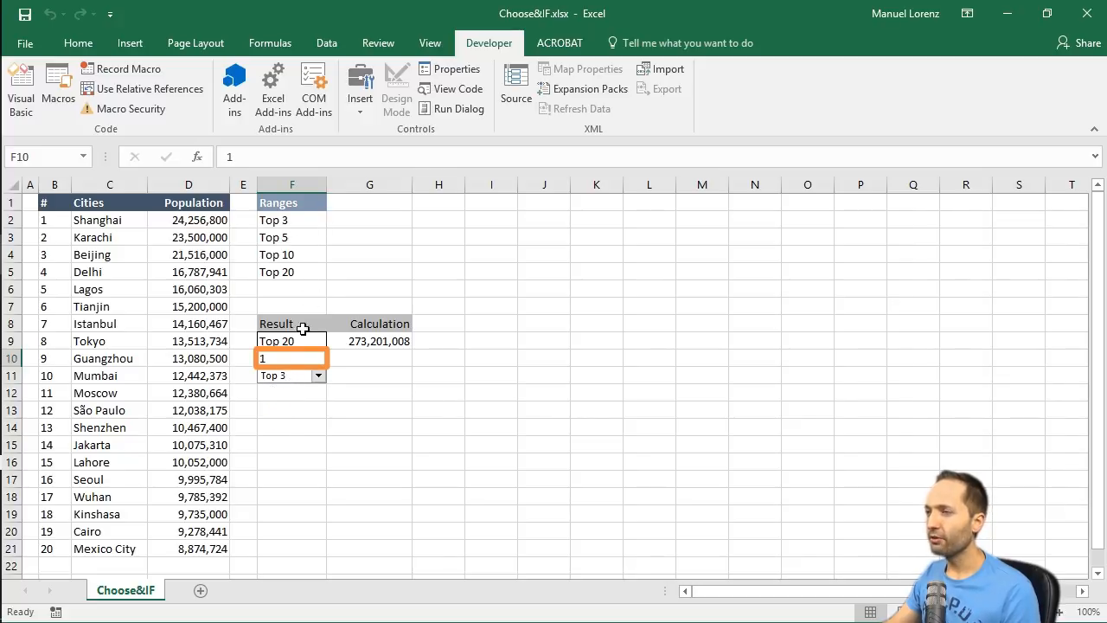
{"action": "left_click", "coordinate": [291, 358]}
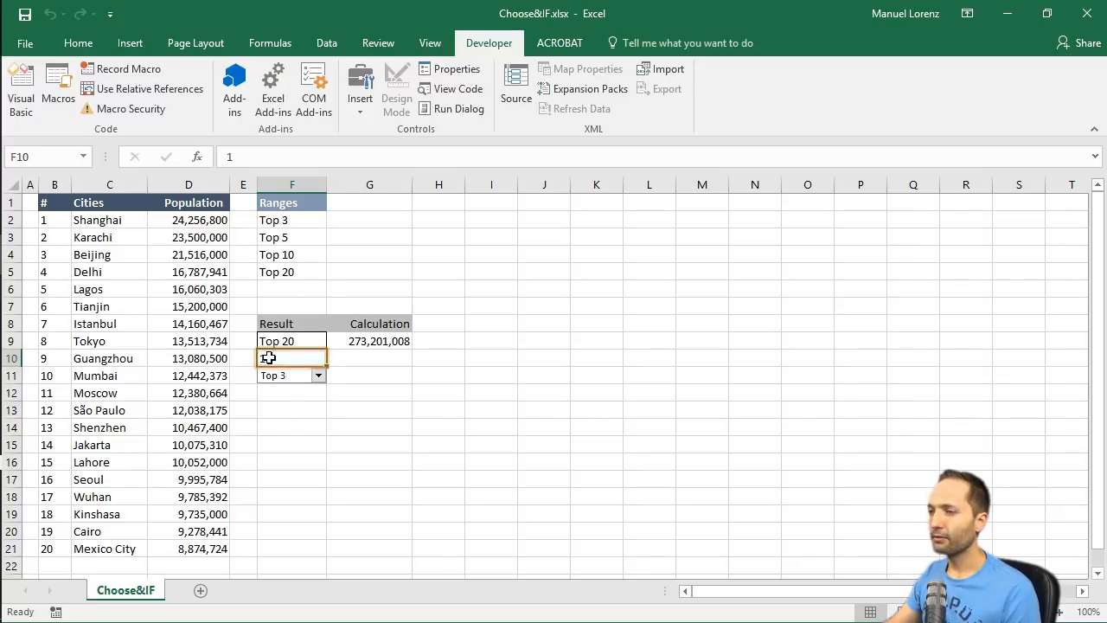
{"action": "type", "text": "2"}
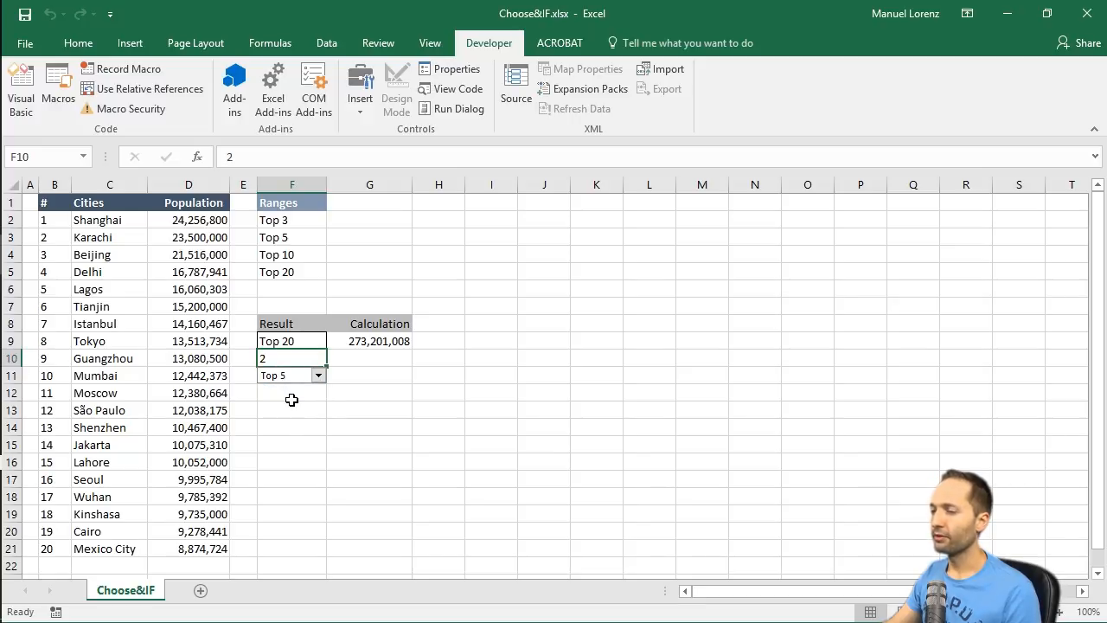
Set the combo box to Top 20 so F10 shows 4
{"action": "left_click", "coordinate": [318, 373]}
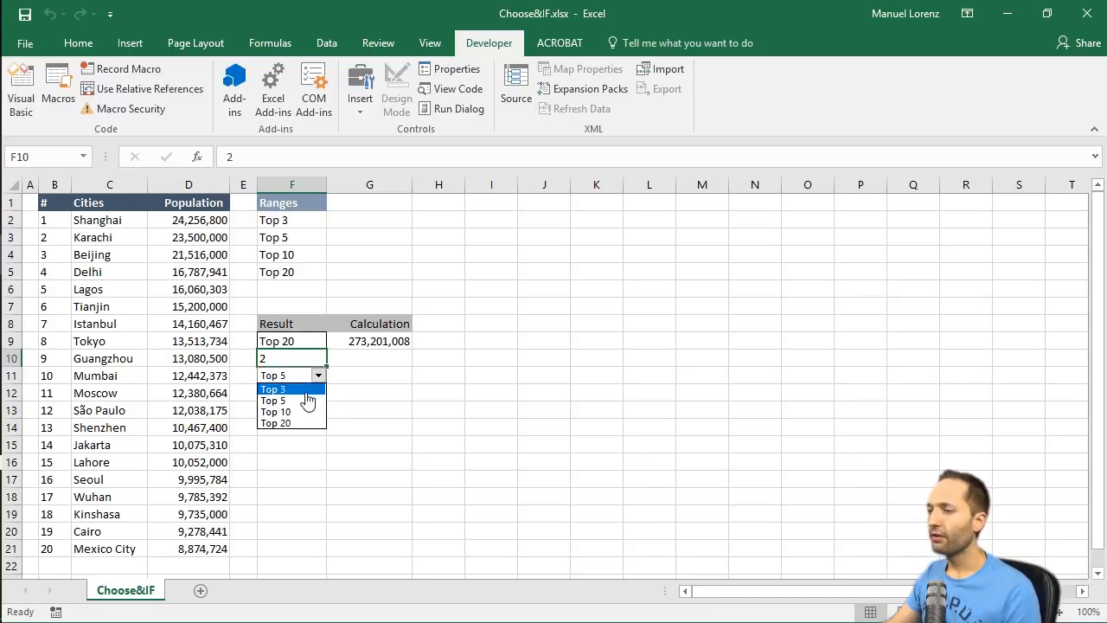
{"action": "left_click", "coordinate": [275, 412]}
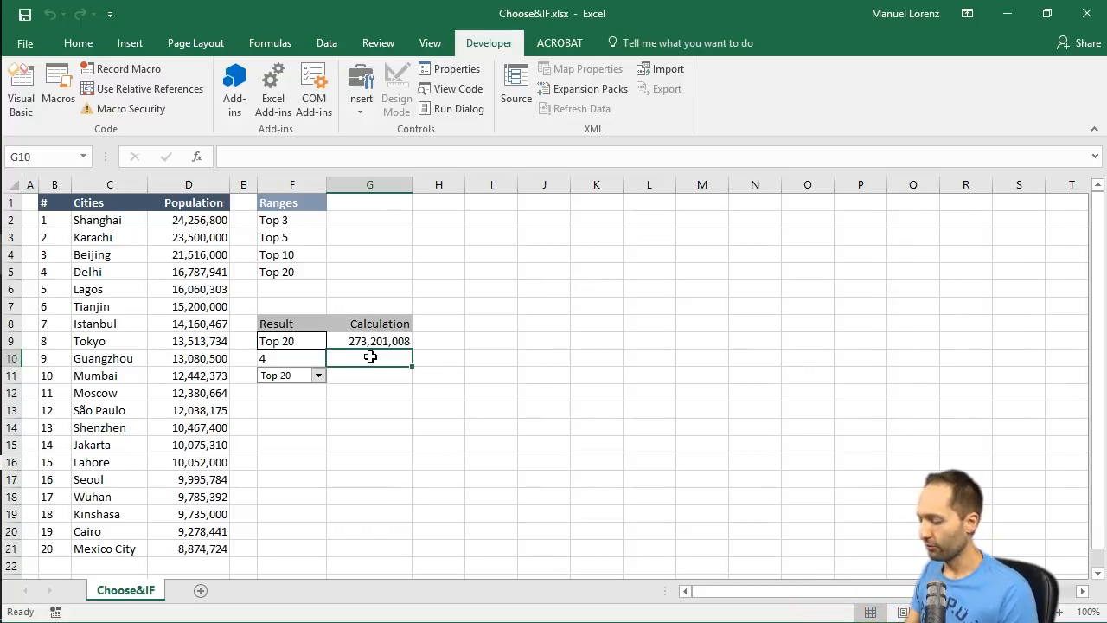
Enter =CHOOSE(F10, in G10 using the linked cell as the index
{"action": "type", "text": "=choo"}
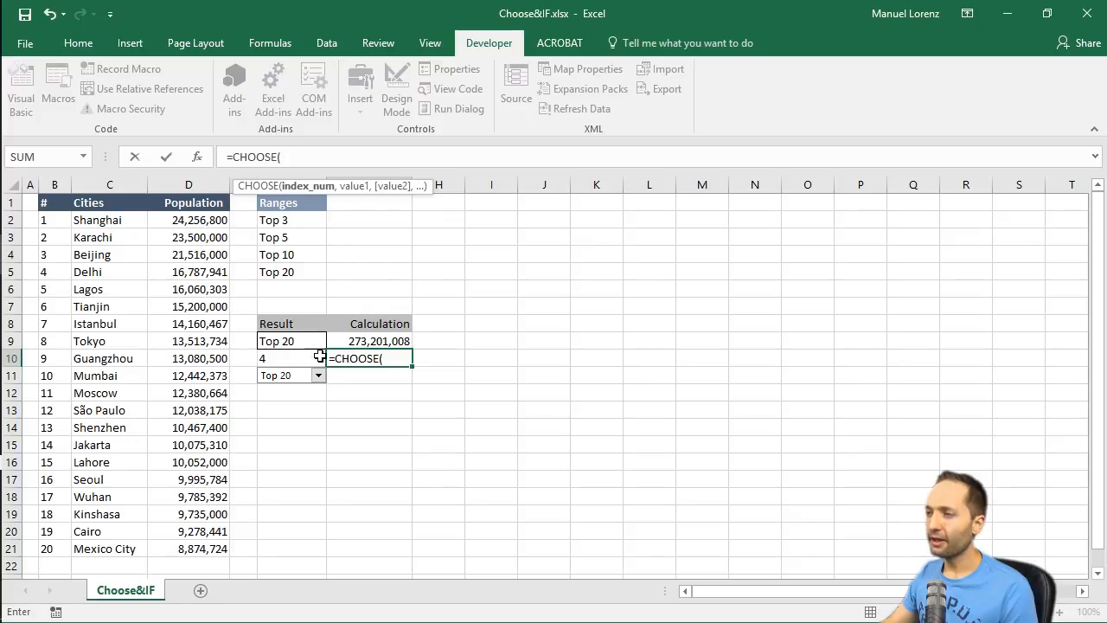
{"action": "left_click", "coordinate": [291, 358]}
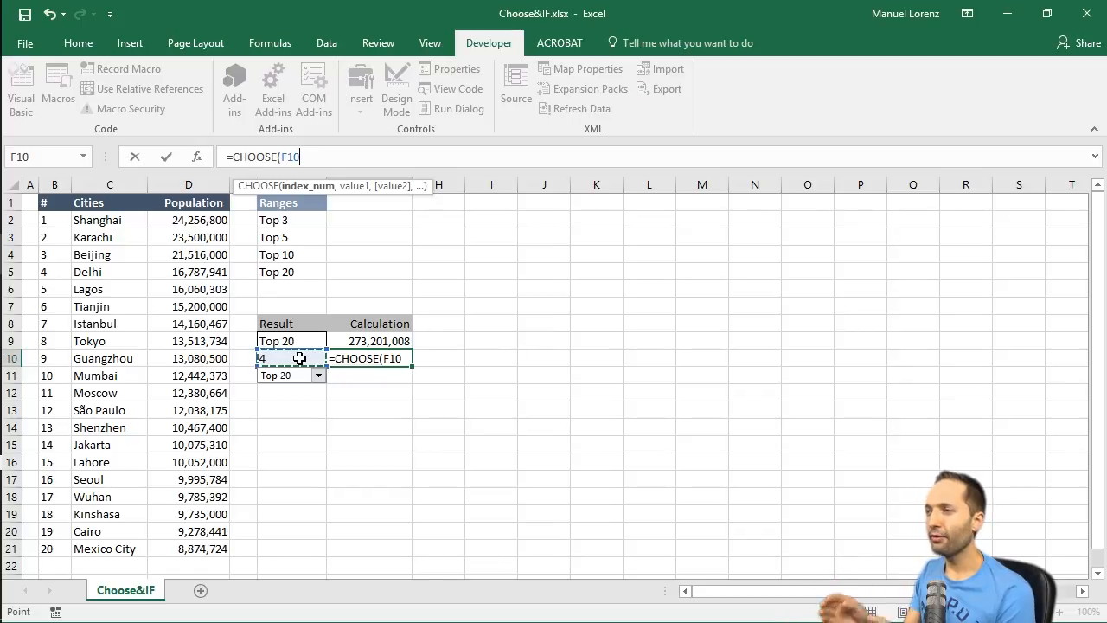
{"action": "type", "text": ","}
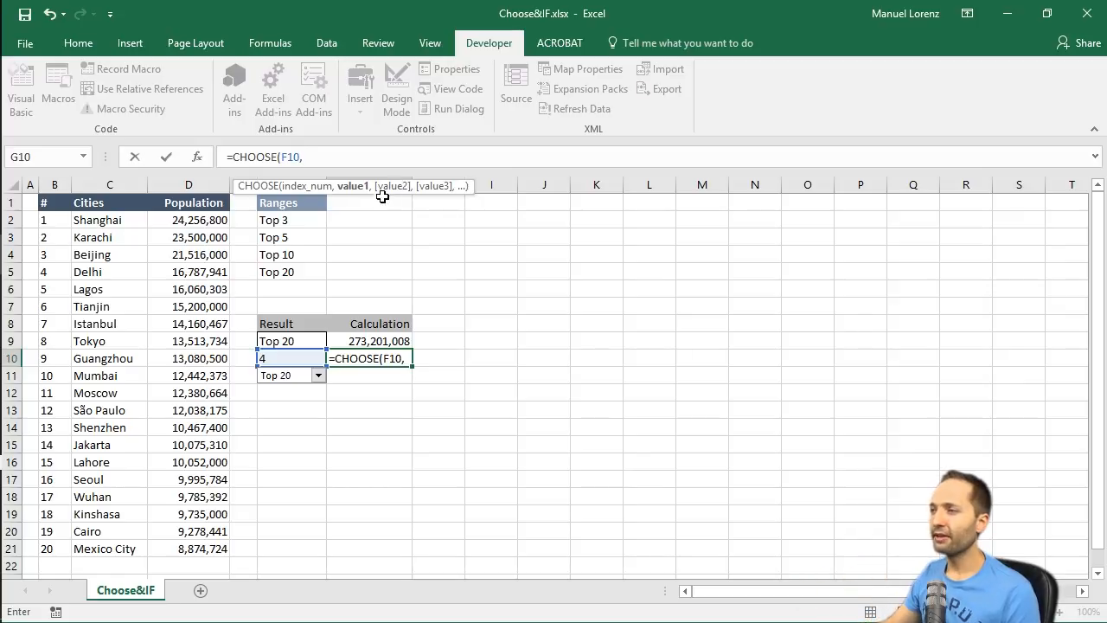
{"action": "mouse_move", "coordinate": [269, 359]}
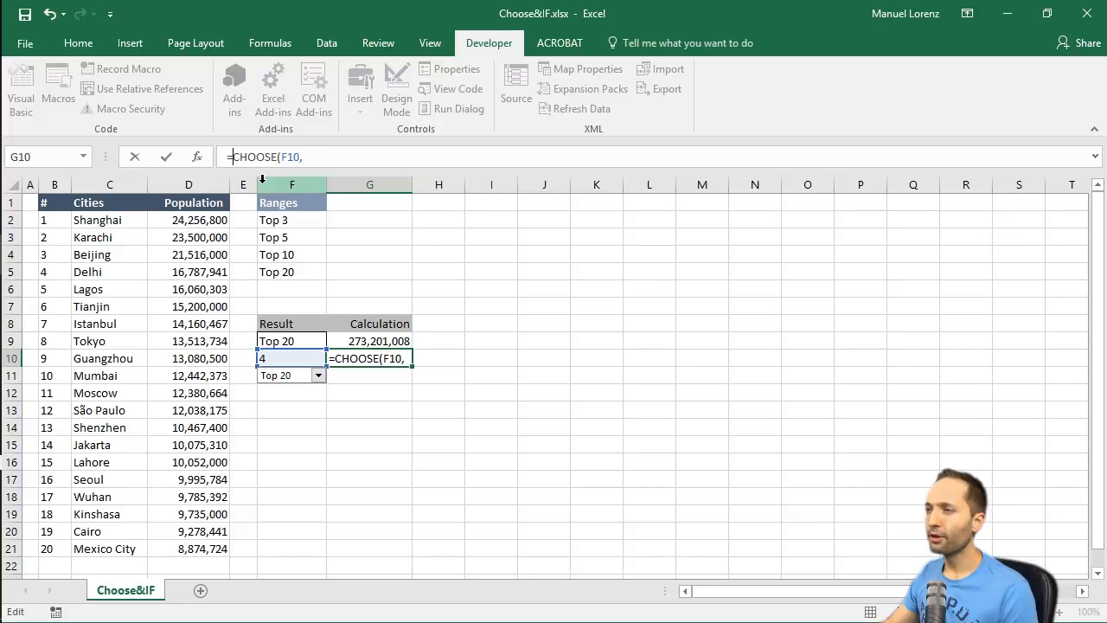
Complete G10 as =SUM(CHOOSE(F10,D2:D4,D2:D6,D2:D11,D2:D21)) returning 273,201,008
{"action": "type", "text": "sum"}
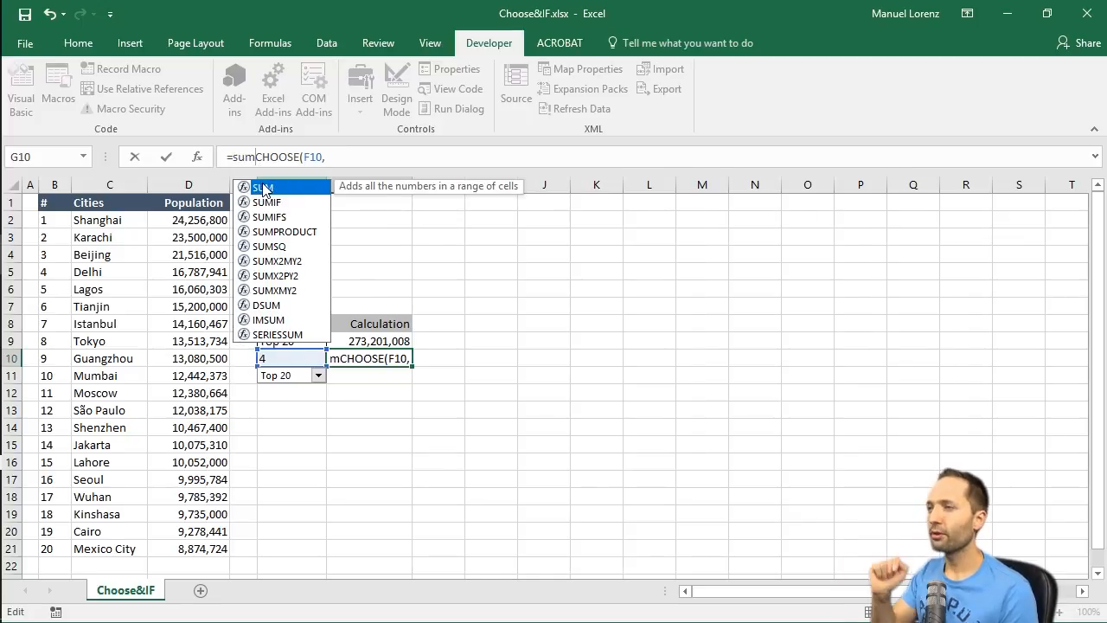
{"action": "double_click", "coordinate": [266, 187]}
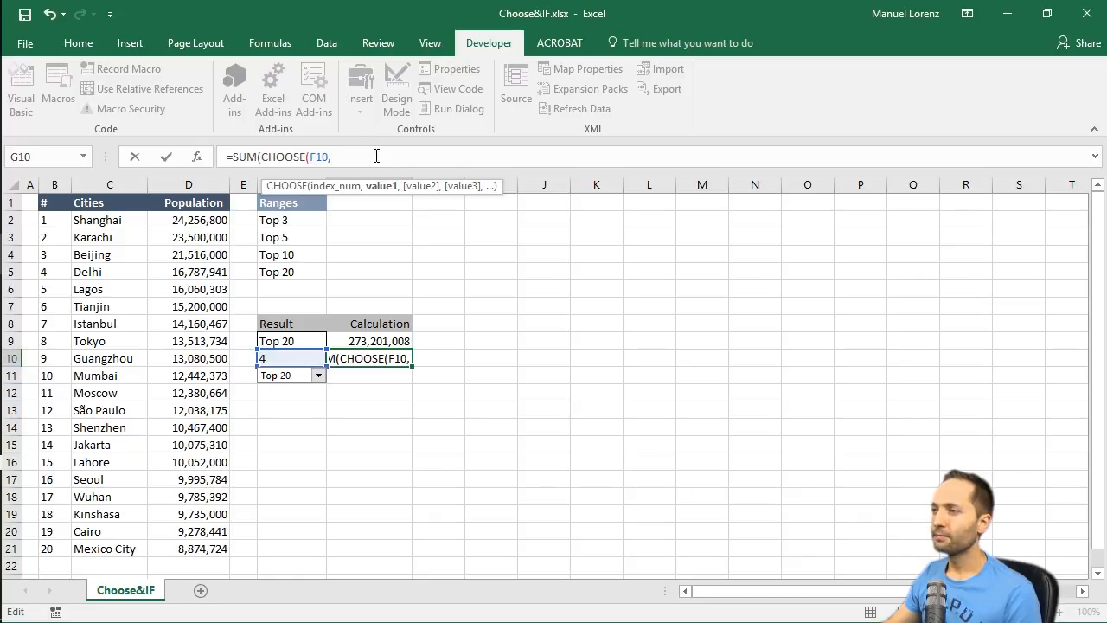
{"action": "left_click_drag", "start_coordinate": [187, 220], "coordinate": [187, 255]}
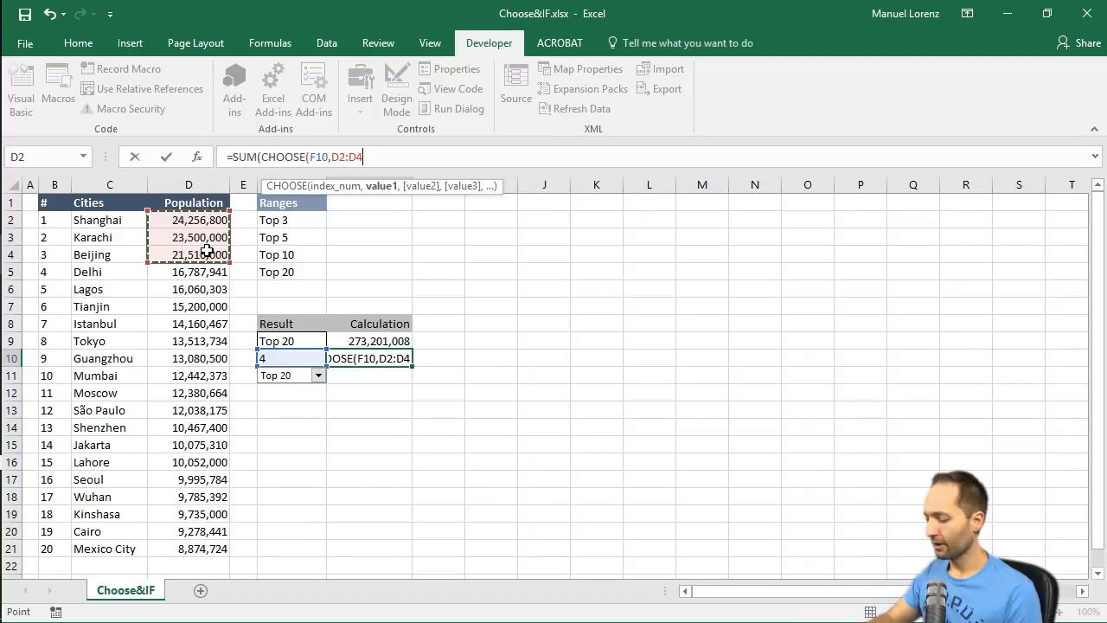
{"action": "type", "text": ",D2:D6"}
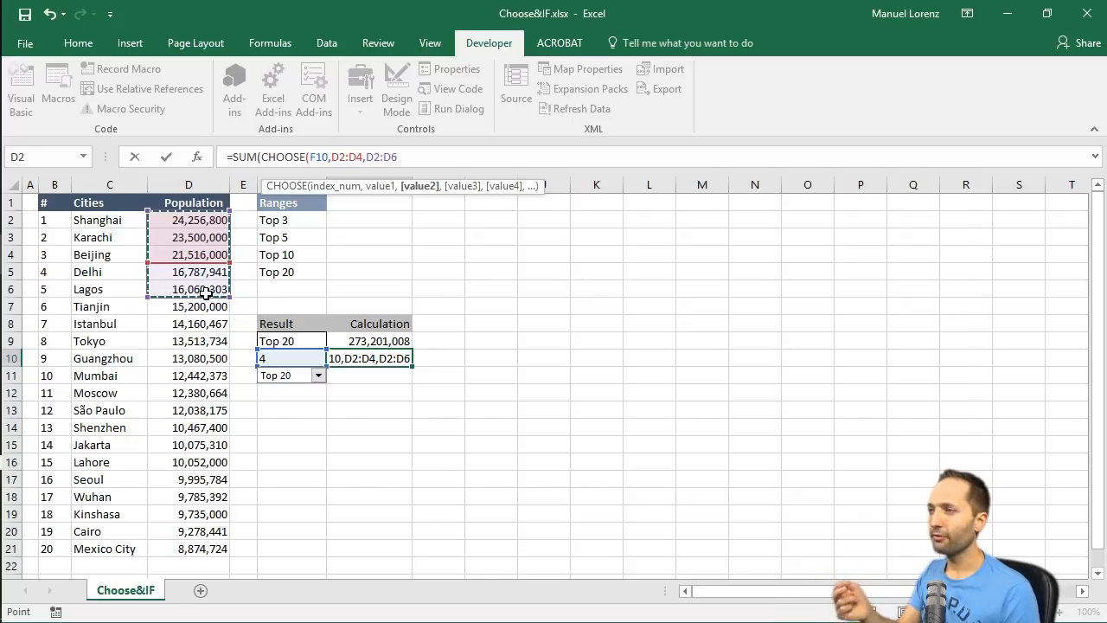
{"action": "type", "text": ",D2:D11"}
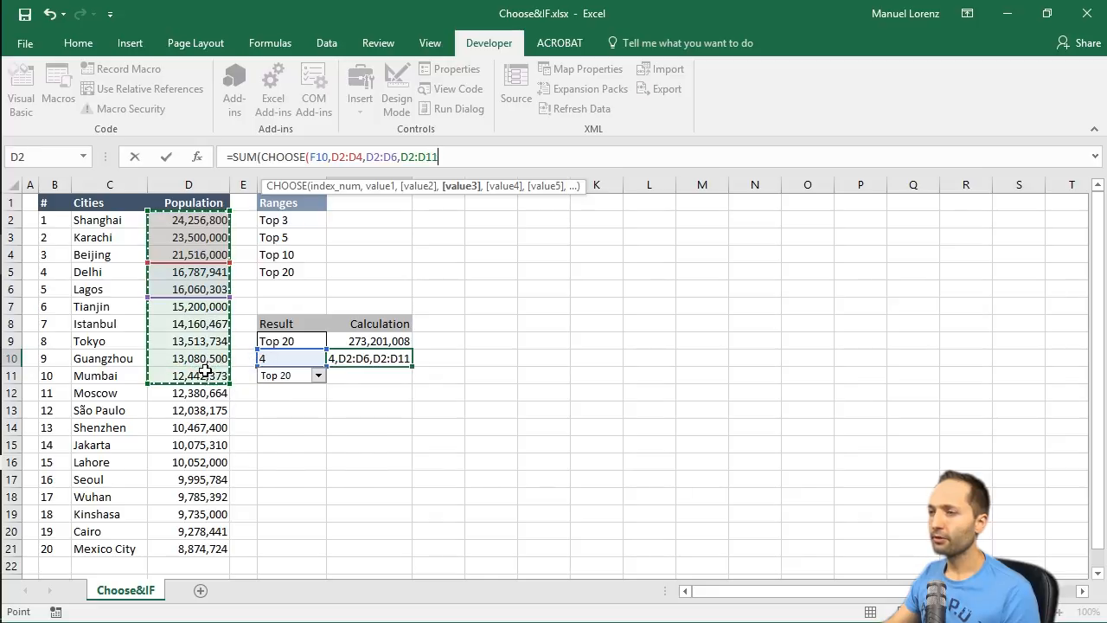
{"action": "type", "text": ",D2:D21"}
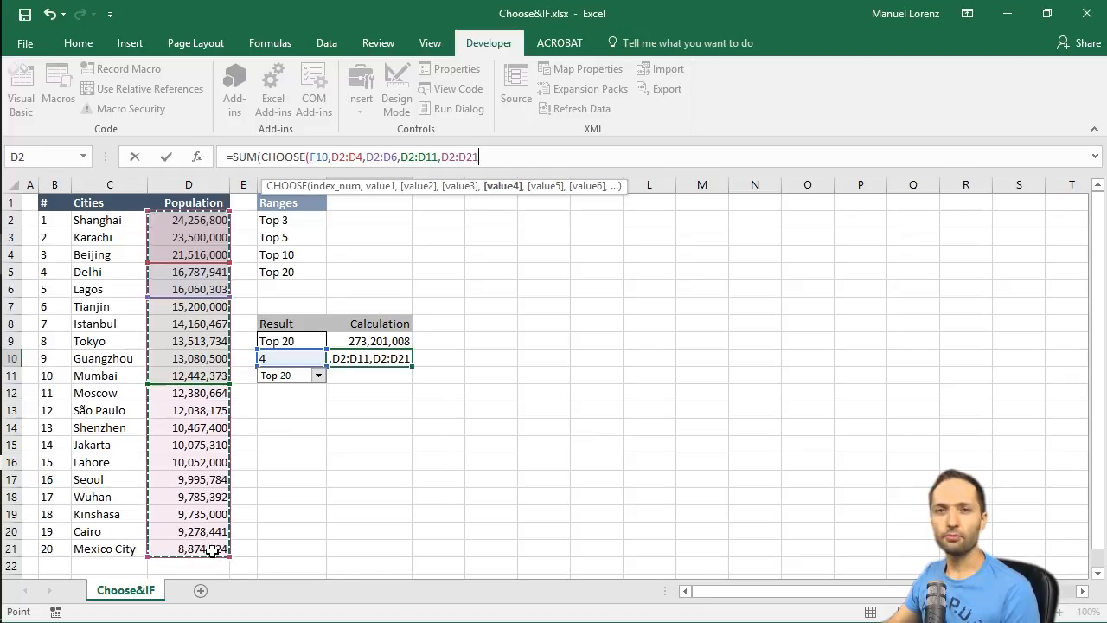
{"action": "type", "text": ")"}
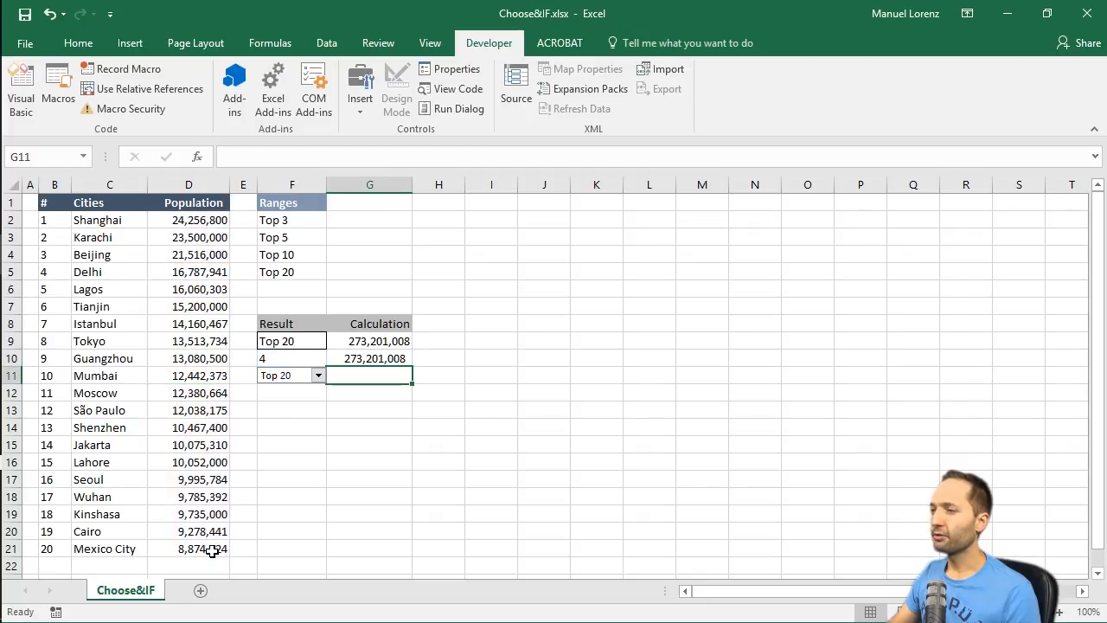
{"action": "left_click", "coordinate": [370, 356]}
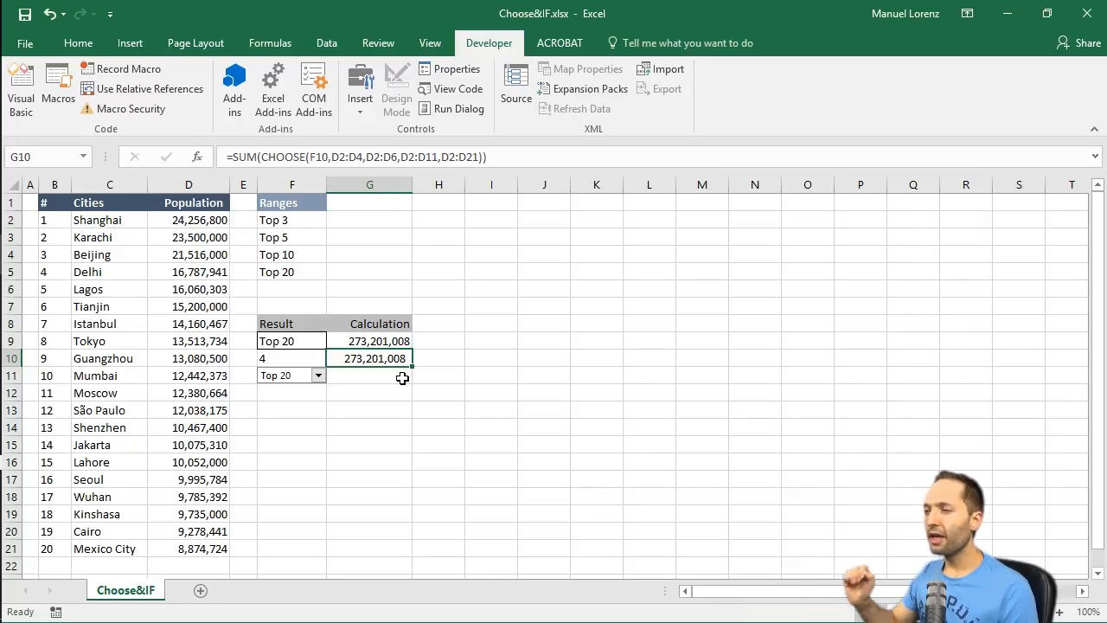
{"action": "mouse_move", "coordinate": [303, 385]}
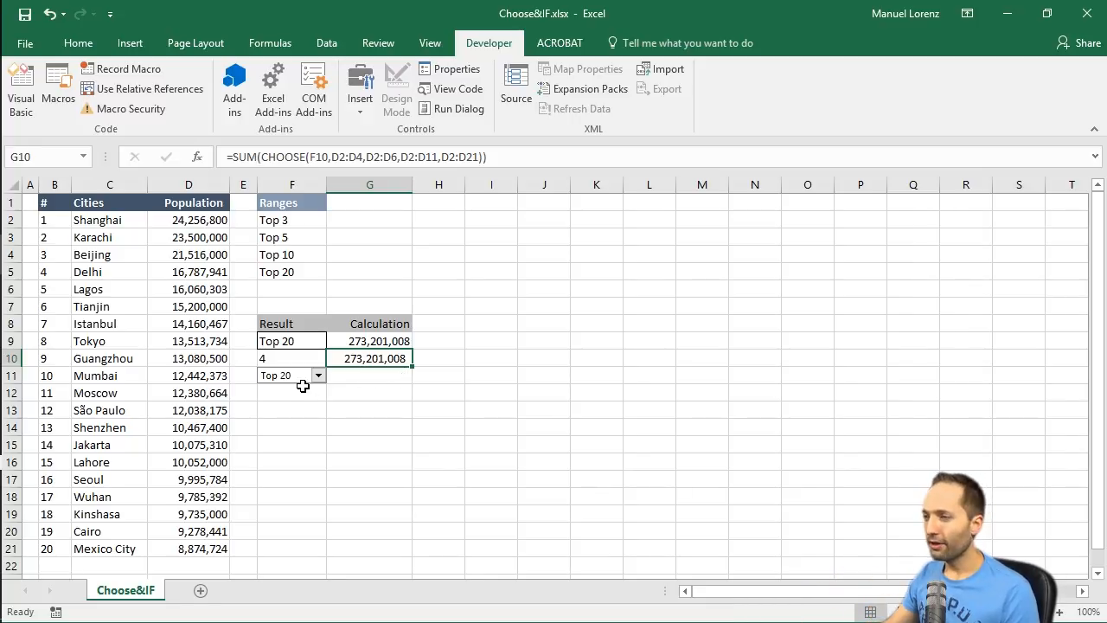
Check the combo box's cell link and set both it and F9 to Top 3
{"action": "right_click", "coordinate": [277, 374]}
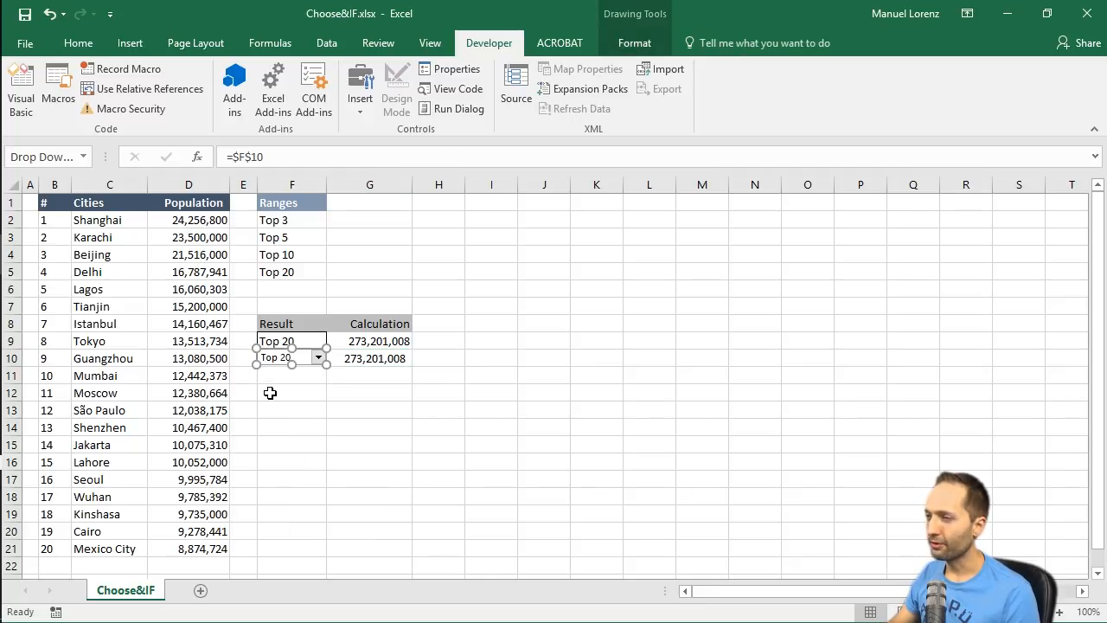
{"action": "left_click", "coordinate": [291, 391]}
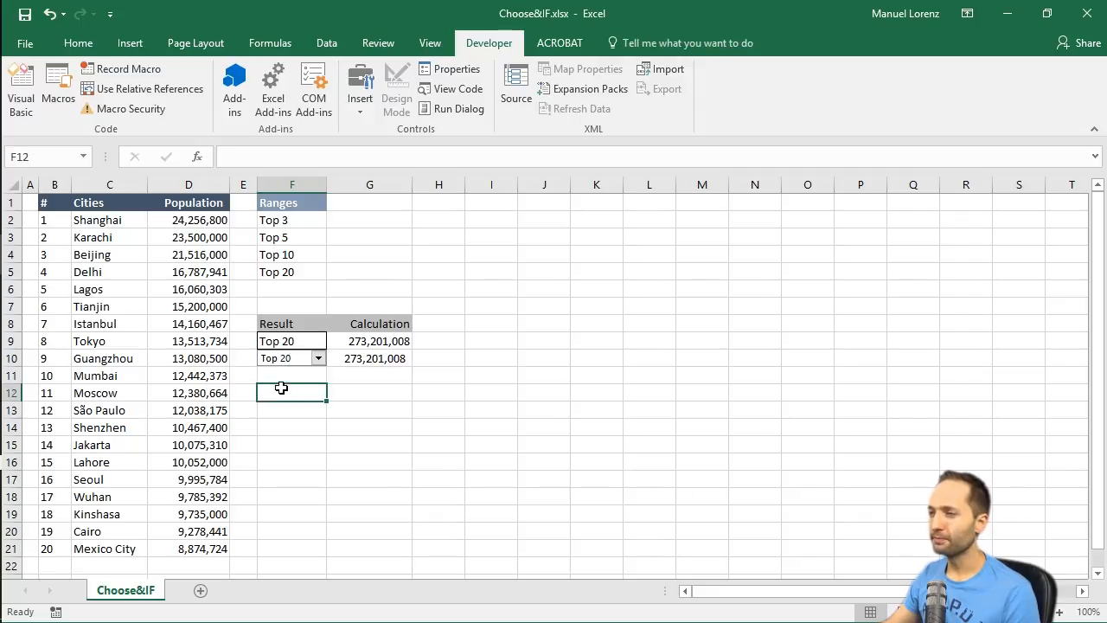
{"action": "left_click", "coordinate": [318, 357]}
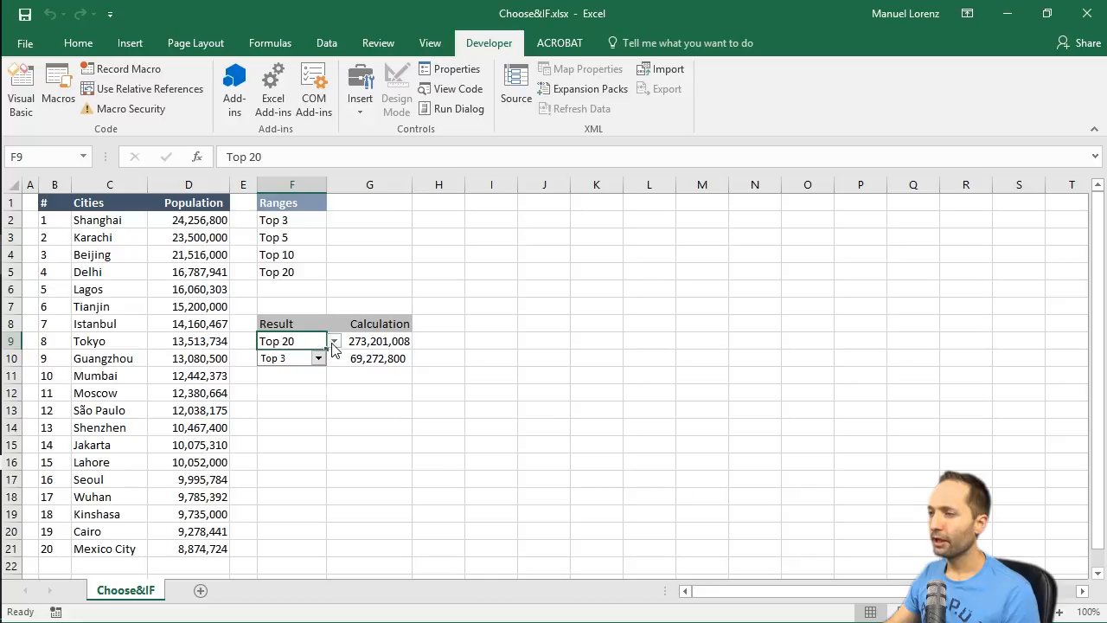
{"action": "left_click", "coordinate": [290, 339]}
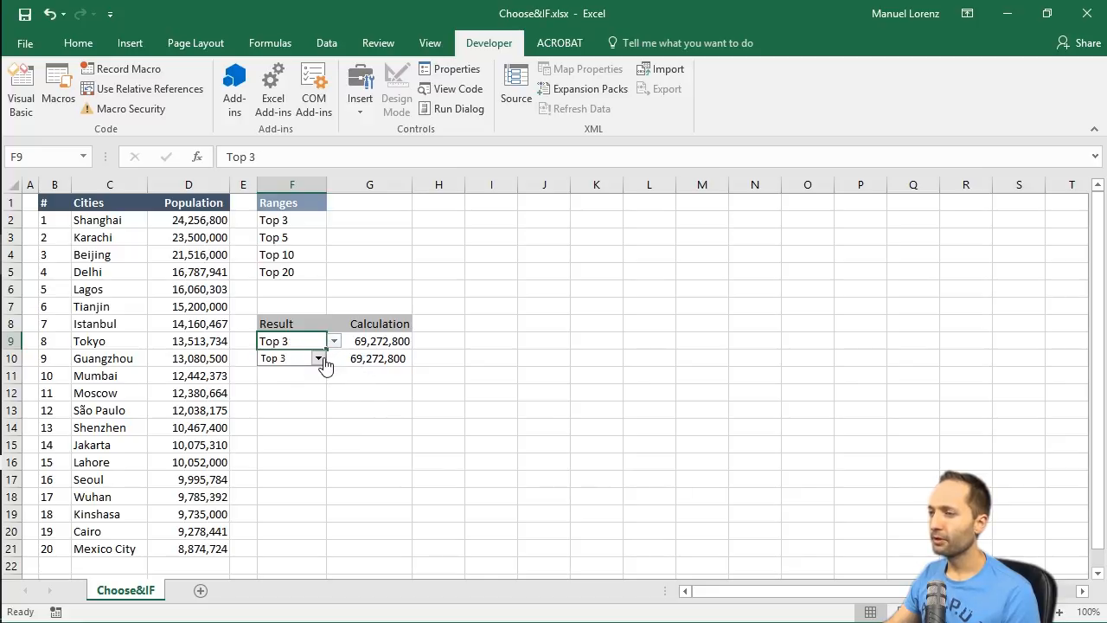
Step F9 through Top 5 to Top 10 so both formulas show 170,518,118
{"action": "left_click", "coordinate": [318, 359]}
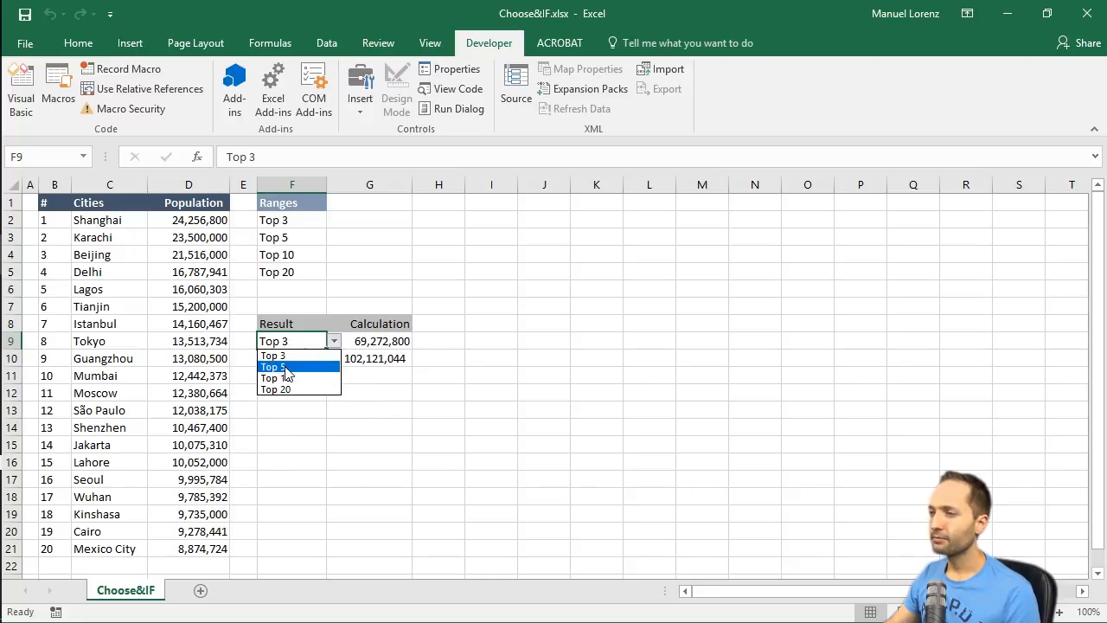
{"action": "left_click", "coordinate": [273, 367]}
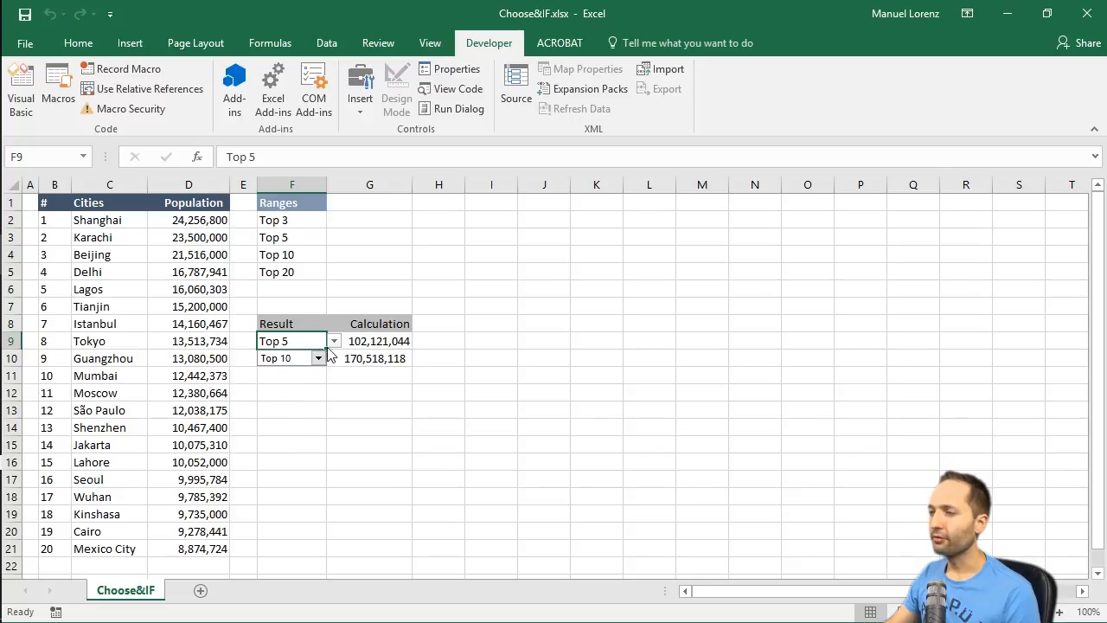
{"action": "left_click", "coordinate": [334, 339]}
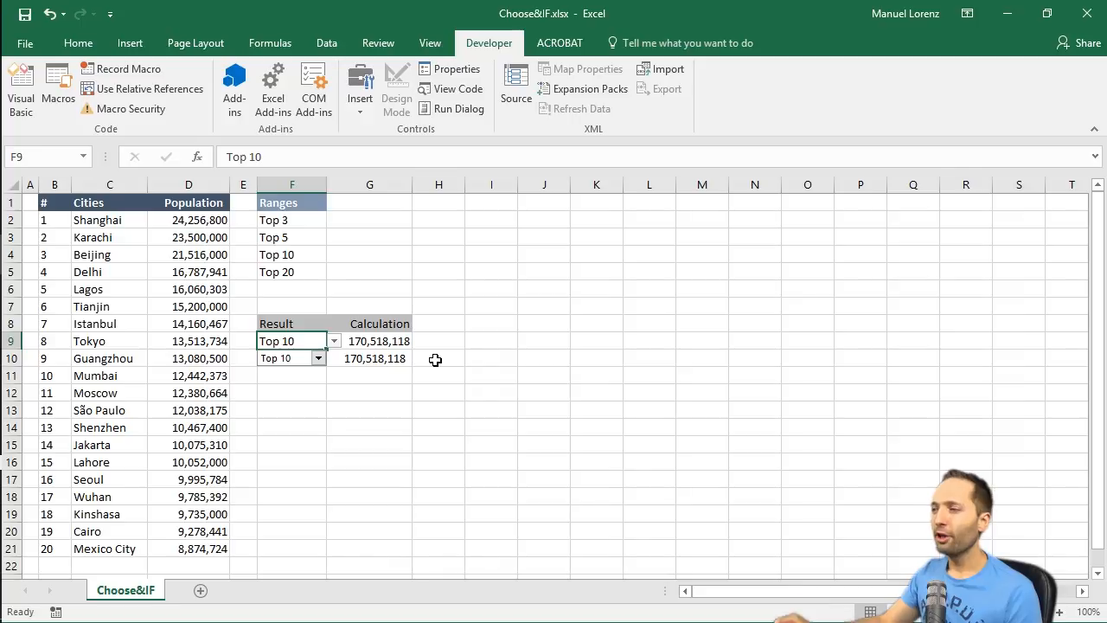
{"action": "left_click", "coordinate": [370, 358]}
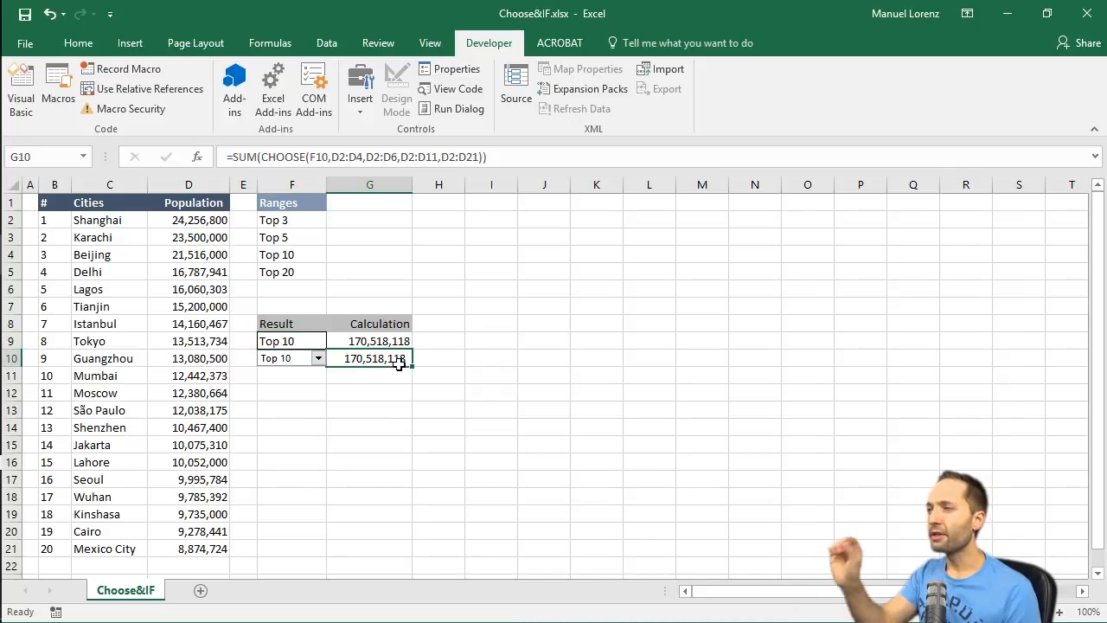